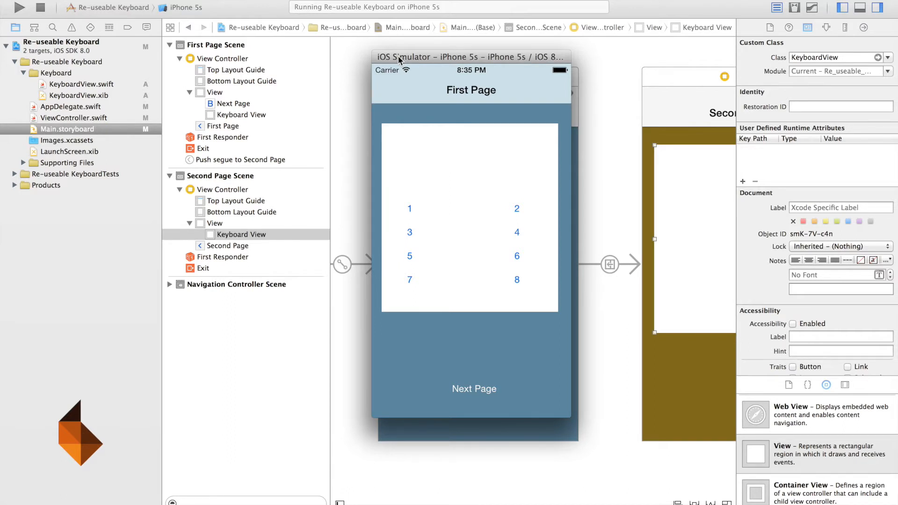
pyautogui.moveTo(583, 280)
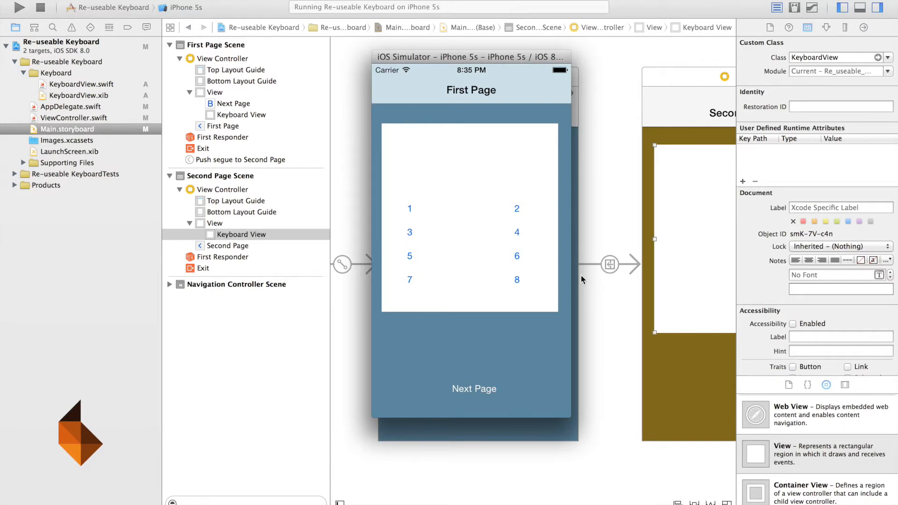
pyautogui.moveTo(114, 98)
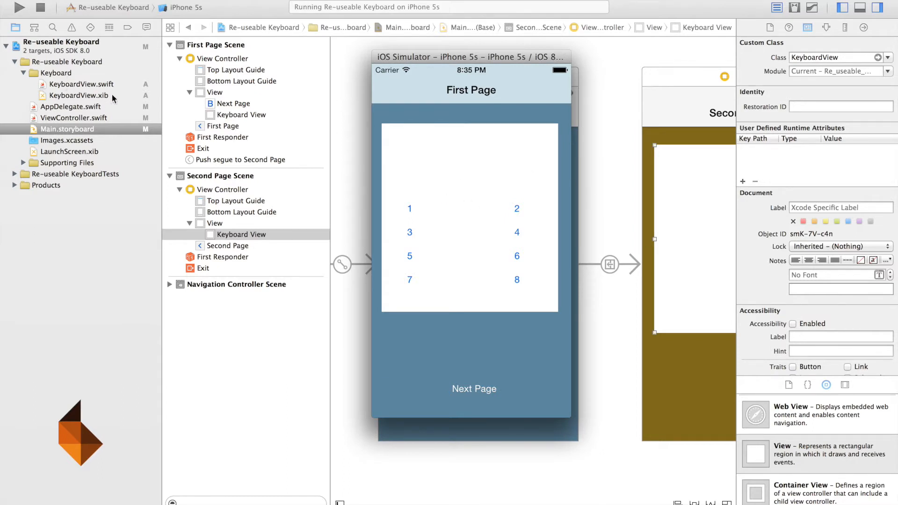
pyautogui.moveTo(85, 92)
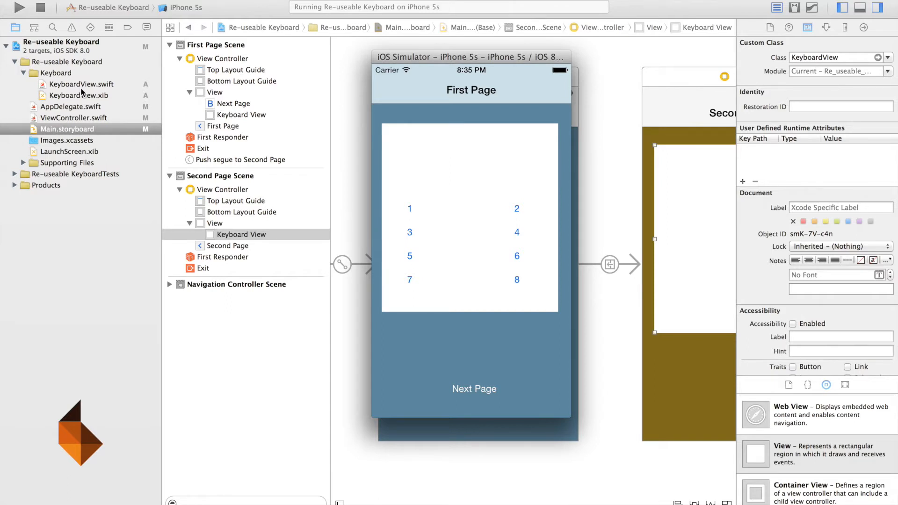
pyautogui.moveTo(410, 200)
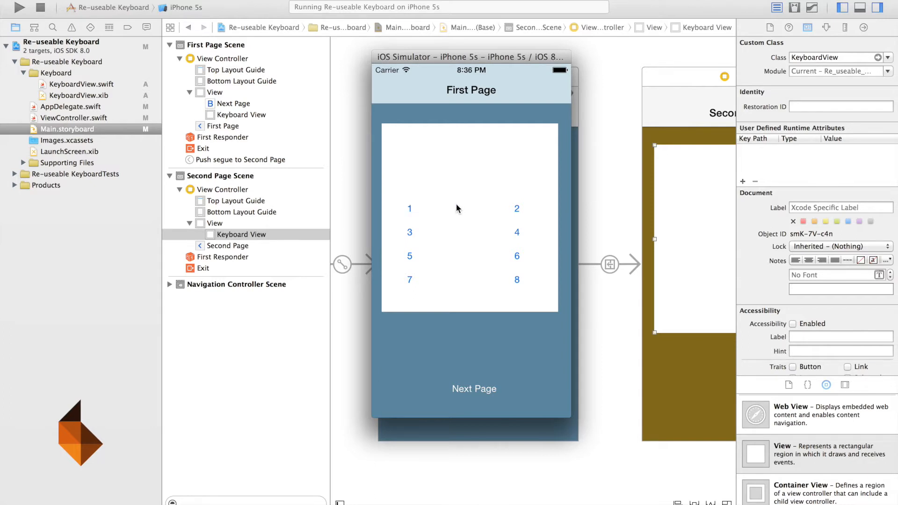
pyautogui.moveTo(527, 229)
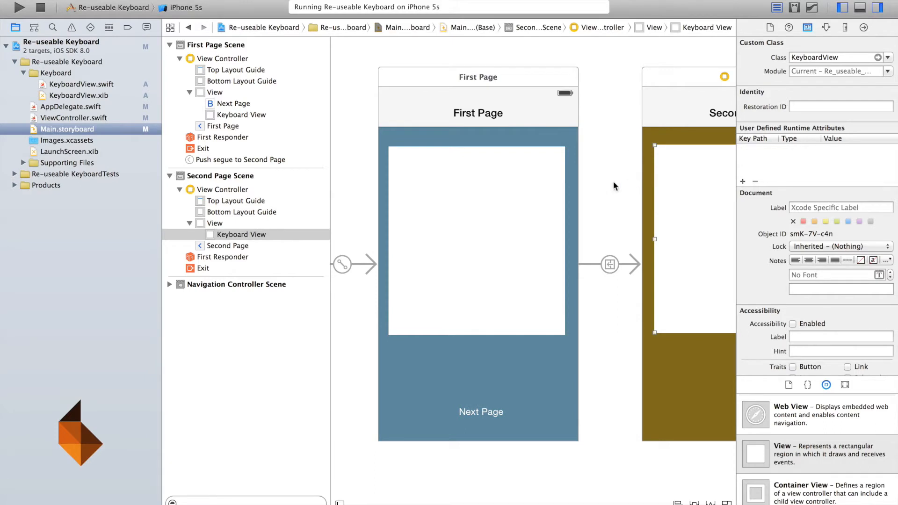
# Step: Open KeyboardView.xib in Interface Builder from the Project Navigator
pyautogui.click(81, 95)
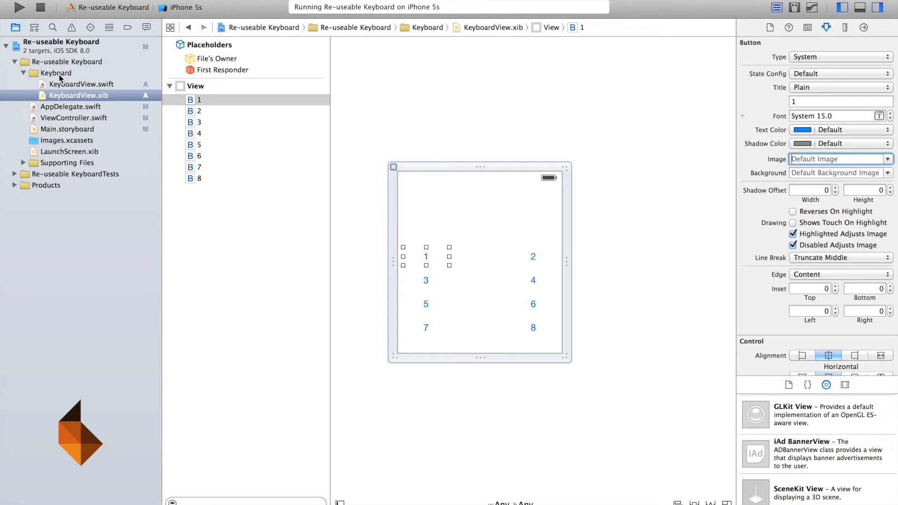
# Step: Create a new project group named 'Button Asthetic'
pyautogui.rightClick(56, 73)
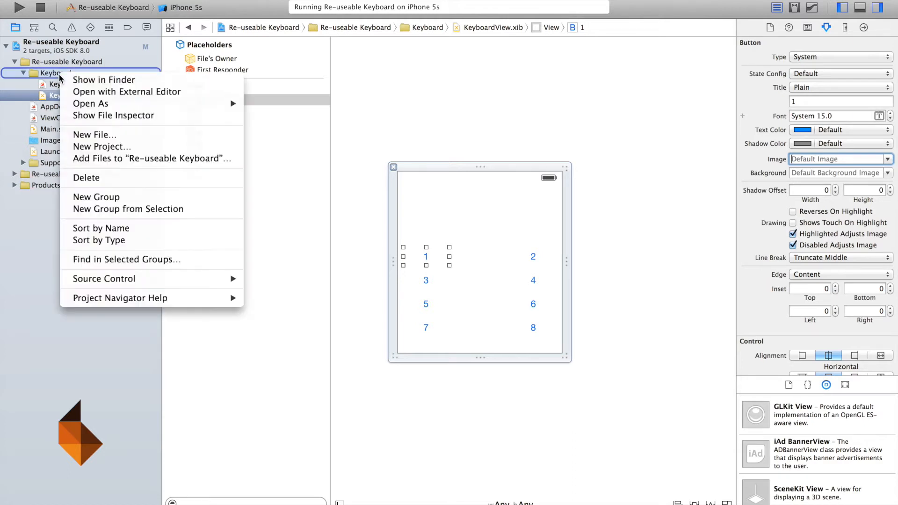
pyautogui.moveTo(56, 102)
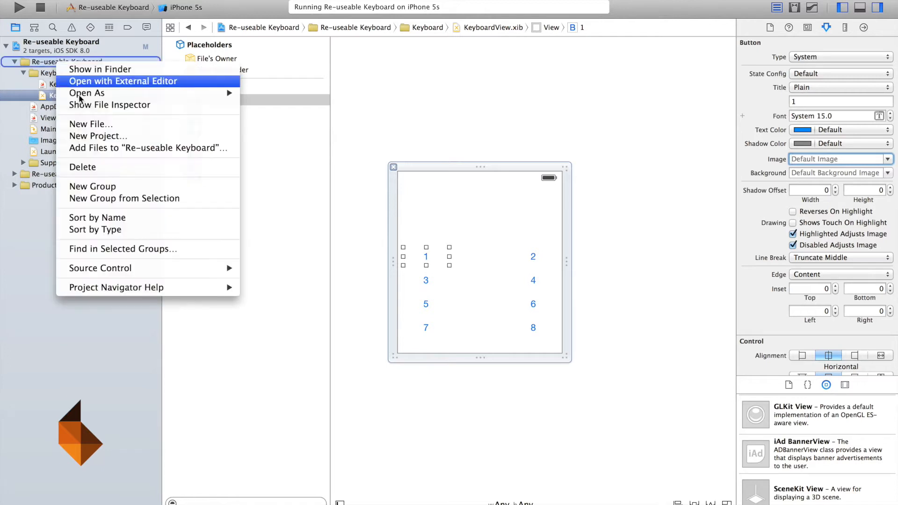
pyautogui.click(93, 186)
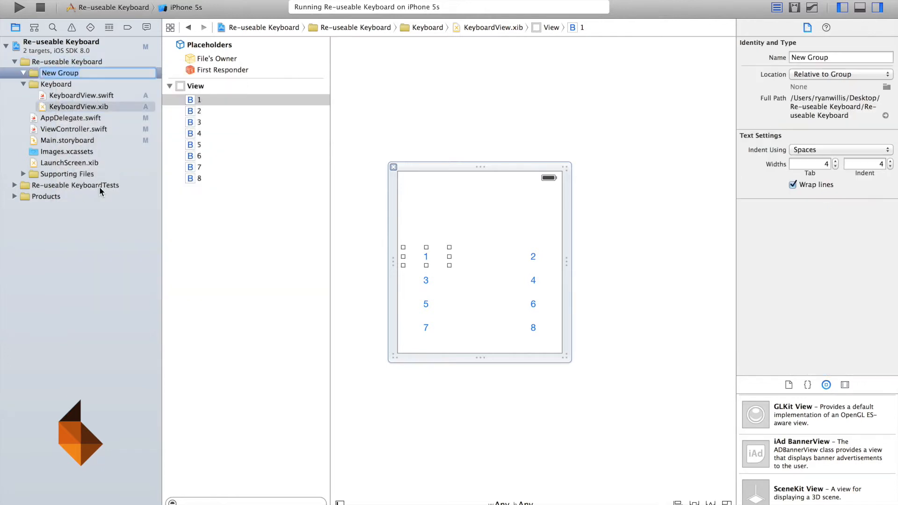
pyautogui.write('Button')
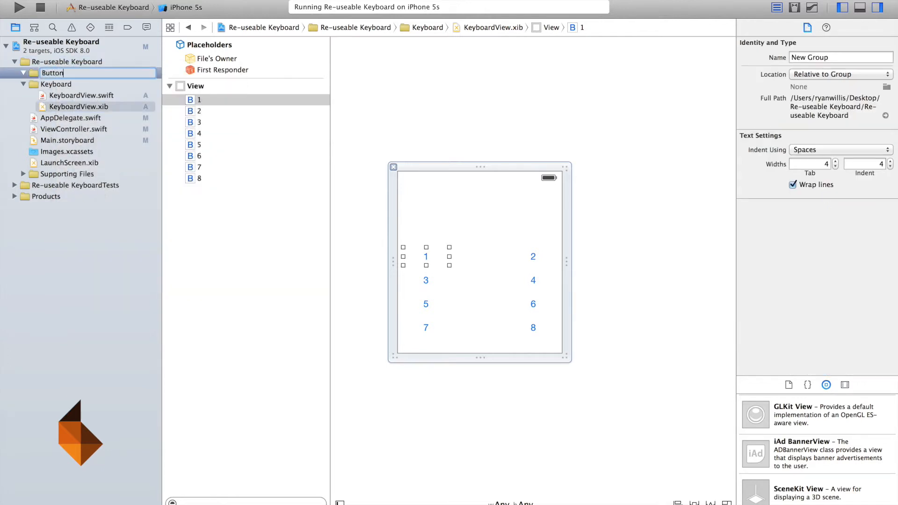
pyautogui.write('Asthetic')
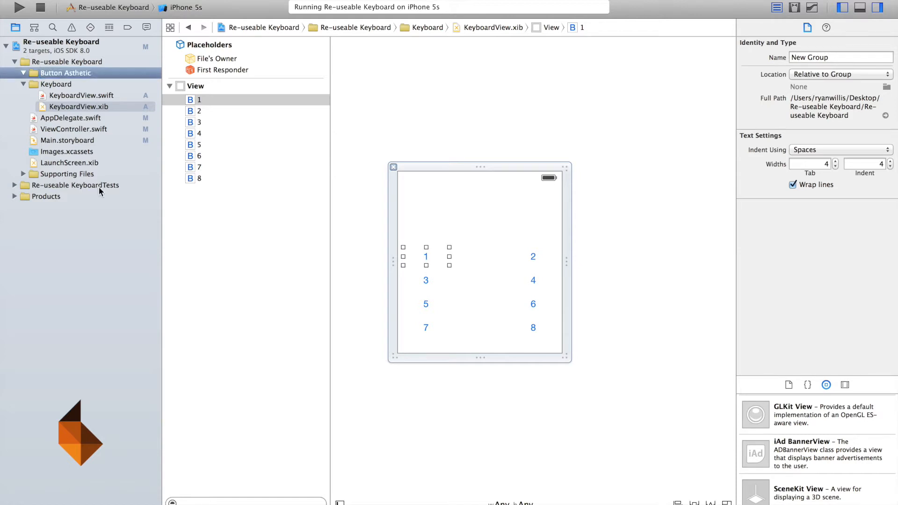
# Step: Start a new Cocoa Touch Class file in the group, subclassing UIButton
pyautogui.rightClick(65, 73)
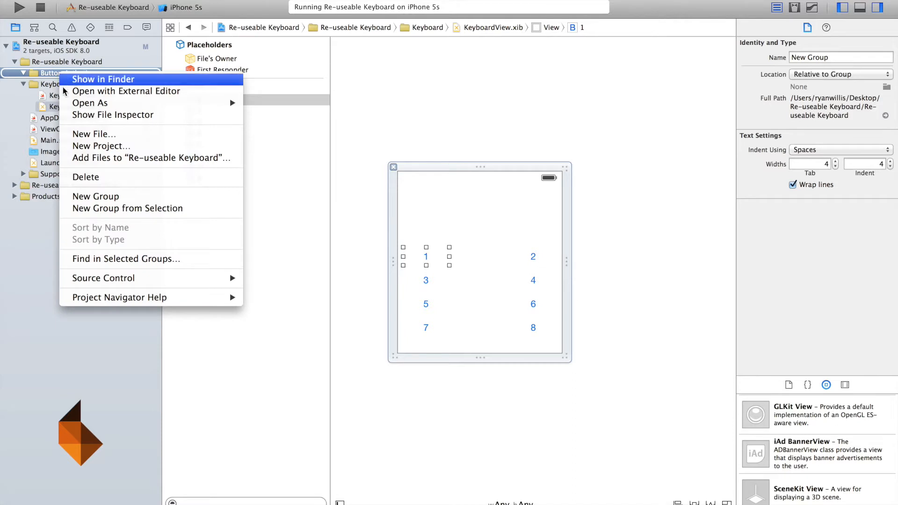
pyautogui.click(93, 133)
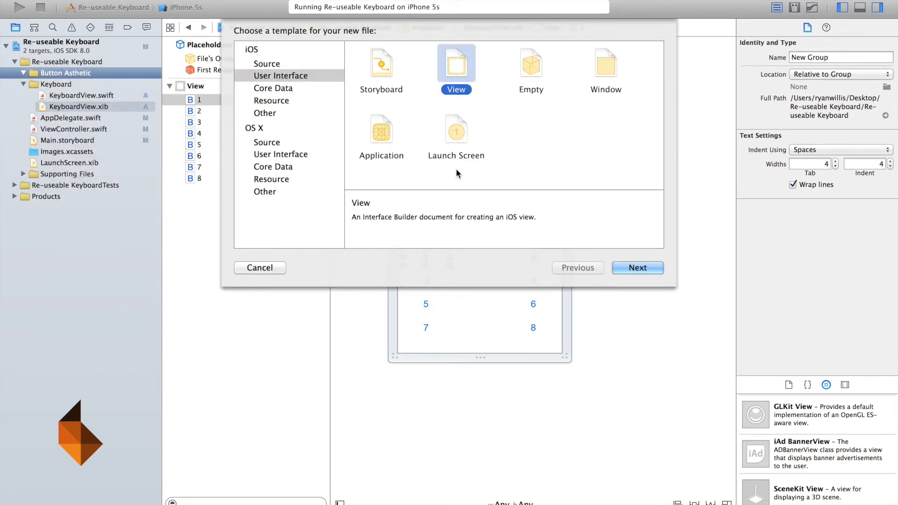
pyautogui.click(266, 64)
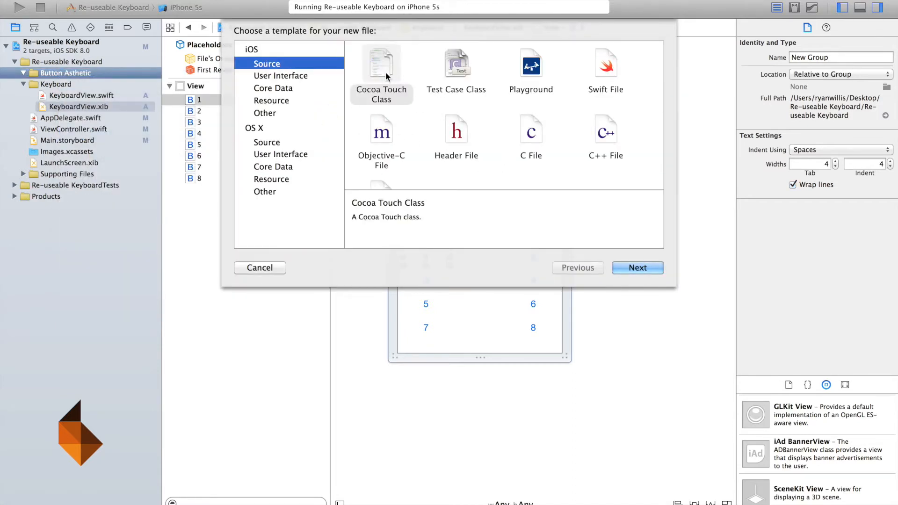
pyautogui.click(637, 268)
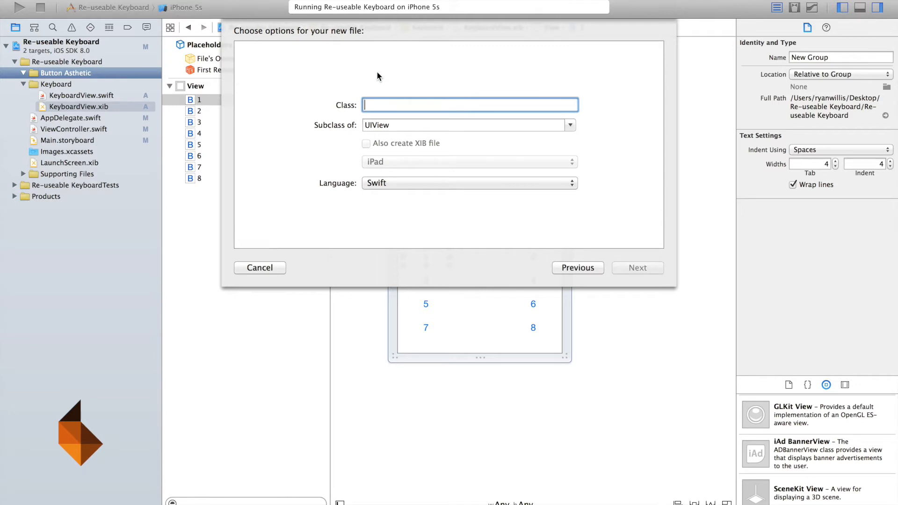
pyautogui.click(569, 125)
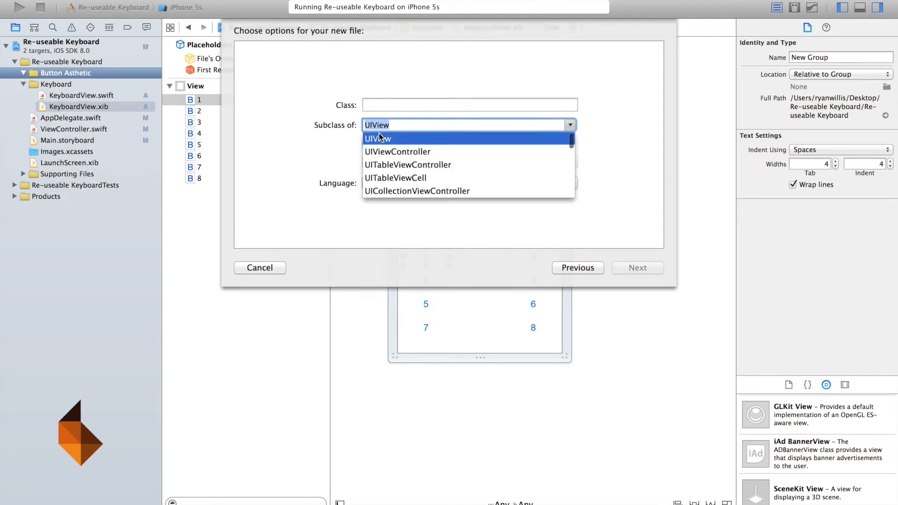
pyautogui.moveTo(270, 118)
pyautogui.write('UIButton')
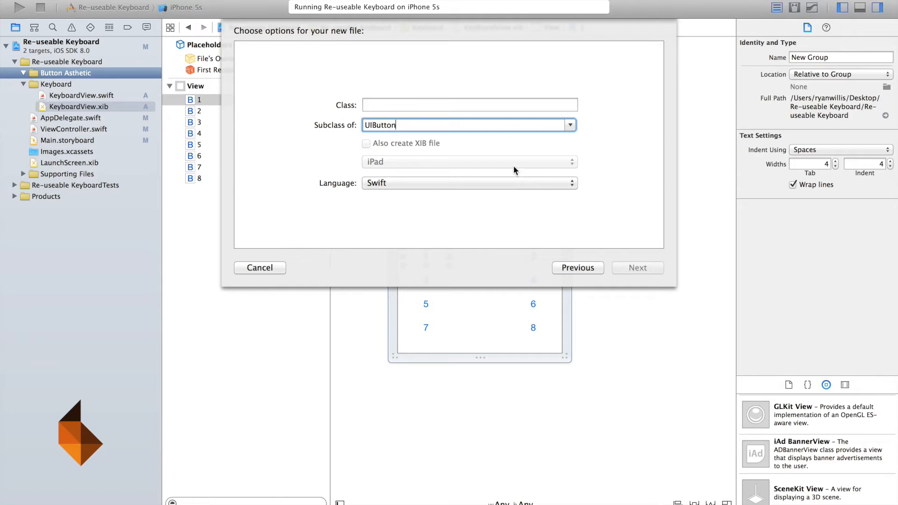
pyautogui.moveTo(465, 117)
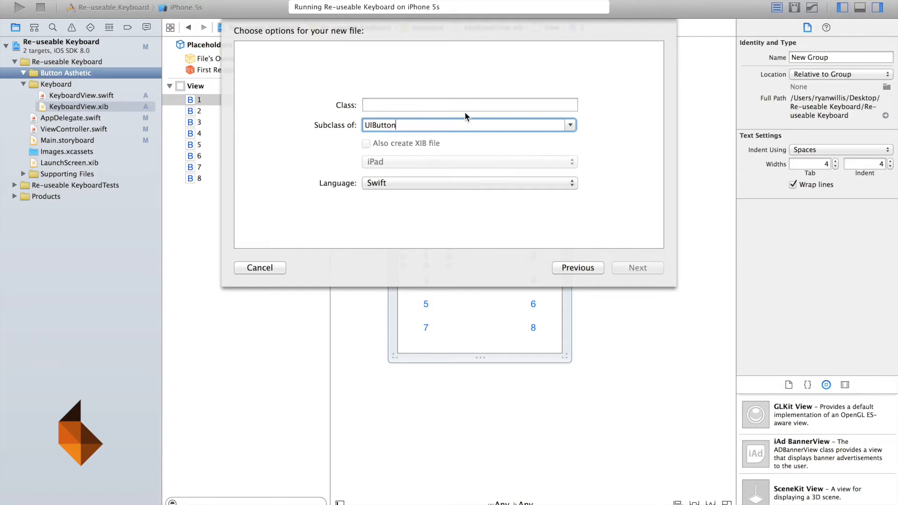
# Step: Name the class CircleButton and create CircleButton.swift in Button Asthetic
pyautogui.click(468, 105)
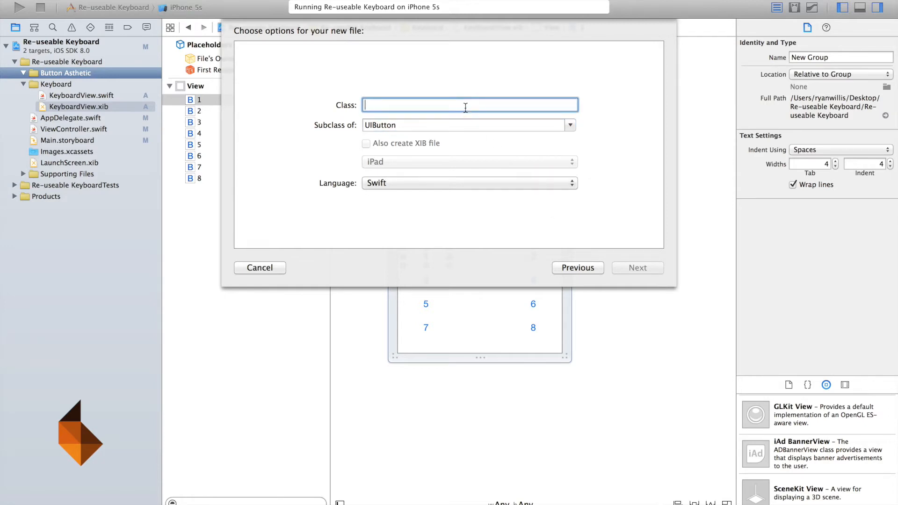
pyautogui.write('Cir')
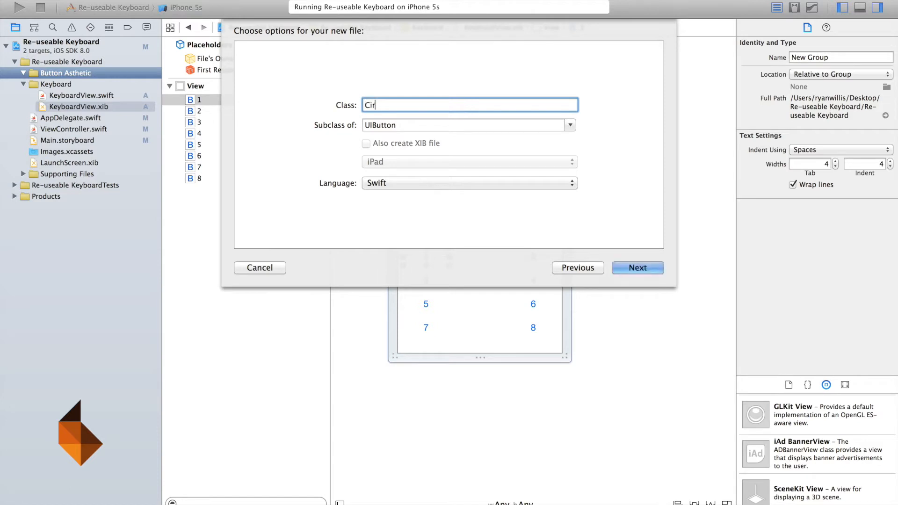
pyautogui.write('cleButton')
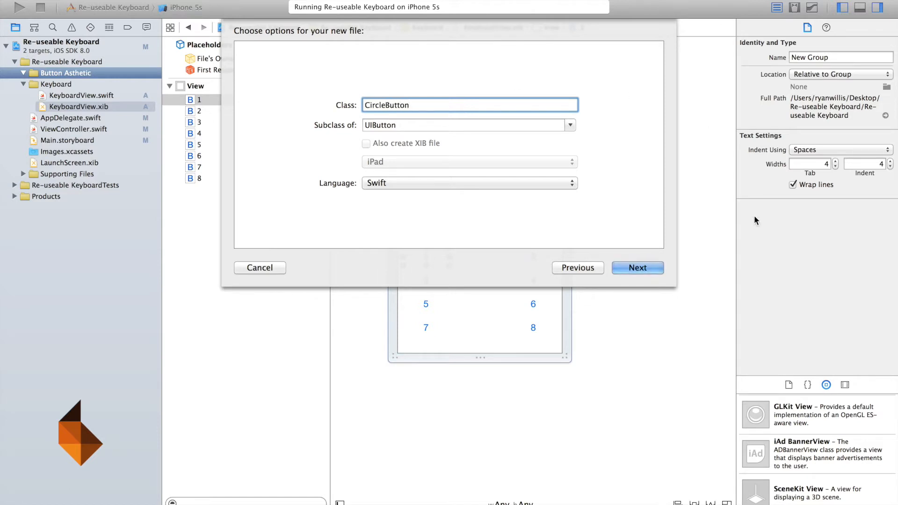
pyautogui.click(636, 267)
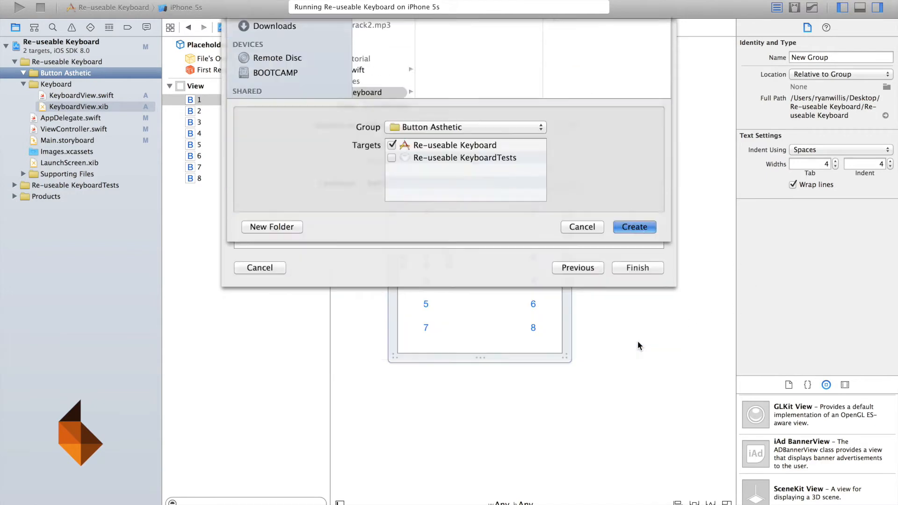
pyautogui.click(634, 226)
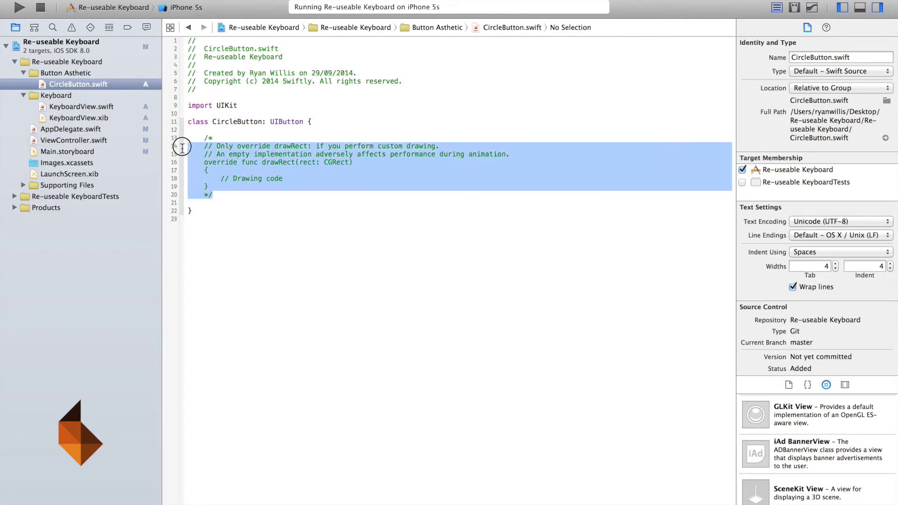
# Step: Remove the commented drawRect template and add required init(coder:) and override init(frame:) calling super
pyautogui.press('Delete')
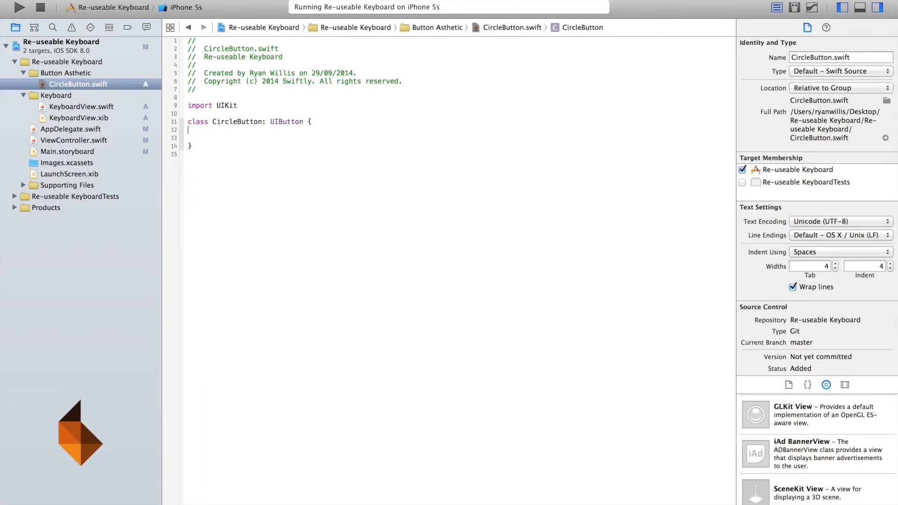
pyautogui.press('Return')
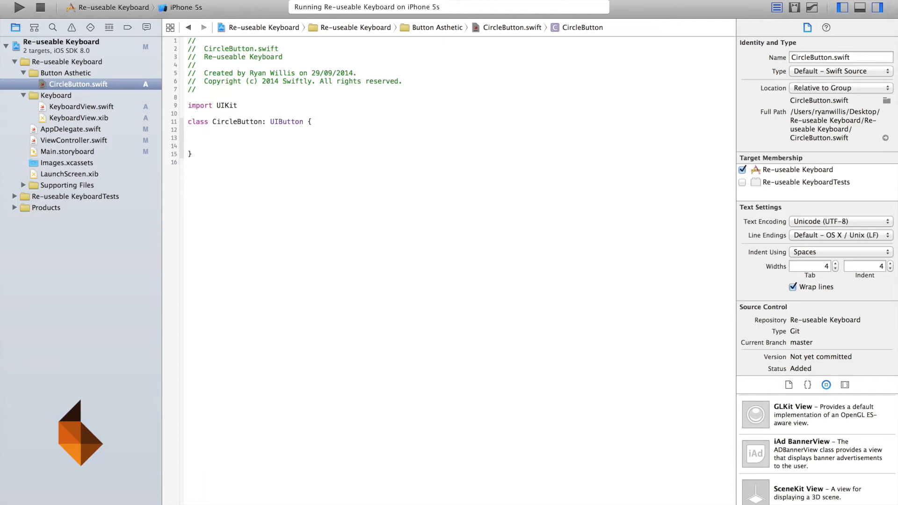
pyautogui.click(203, 137)
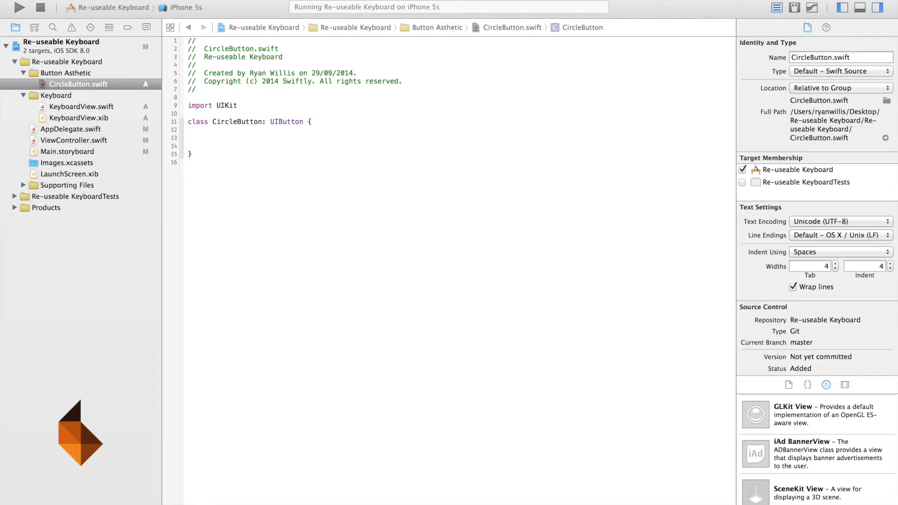
pyautogui.moveTo(735, 149)
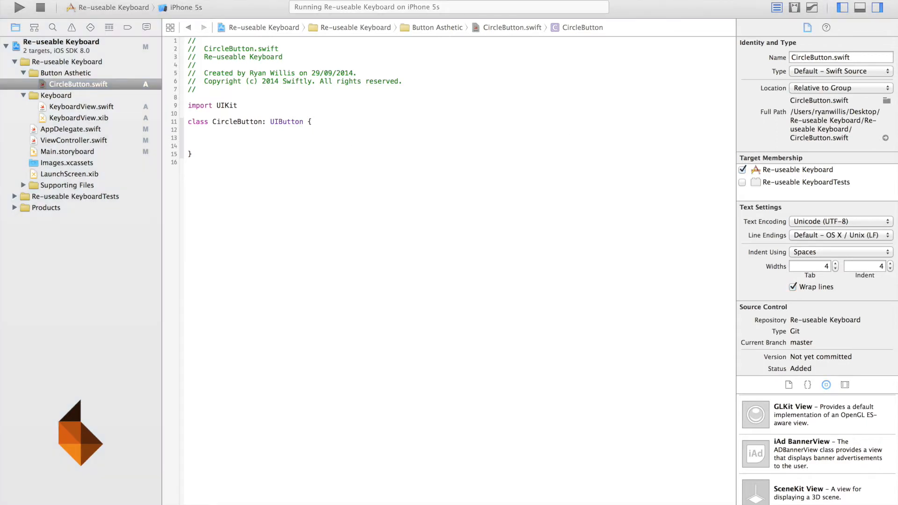
pyautogui.click(205, 137)
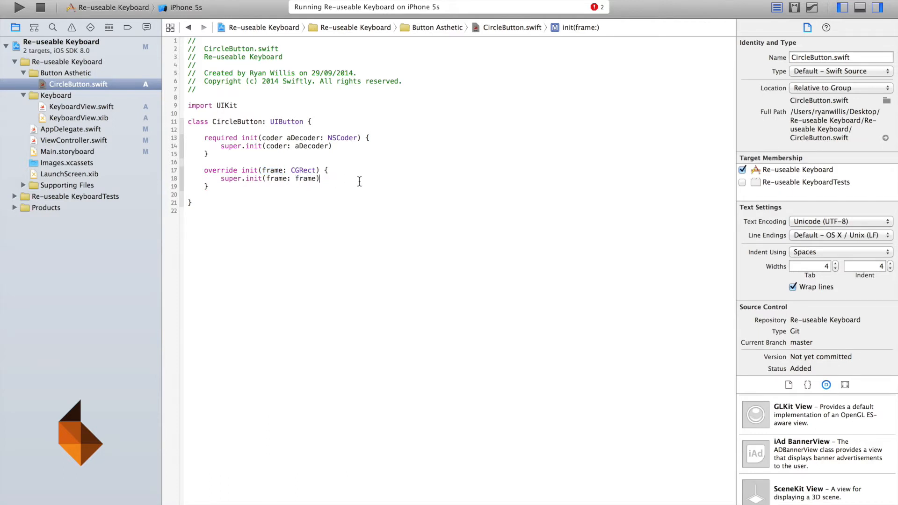
pyautogui.moveTo(236, 193)
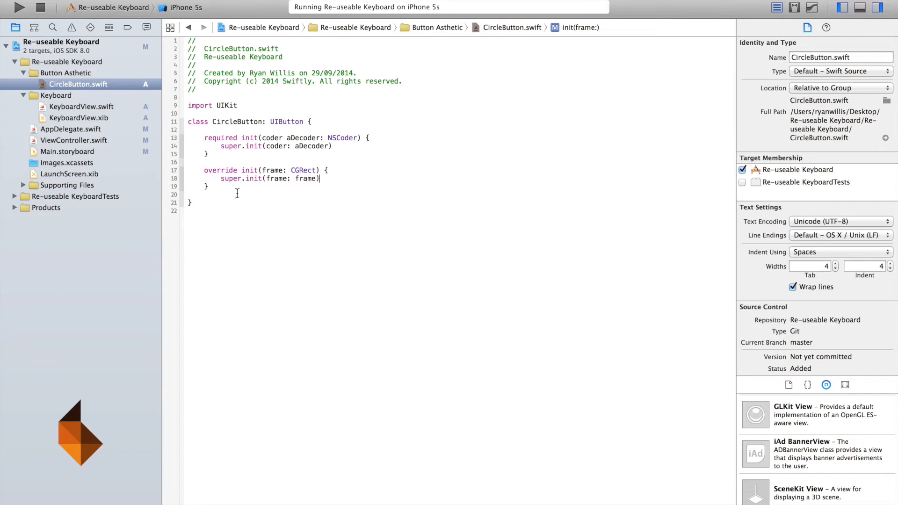
# Step: Add an override awakeFromNib() with an empty body below the initialisers
pyautogui.press('return')
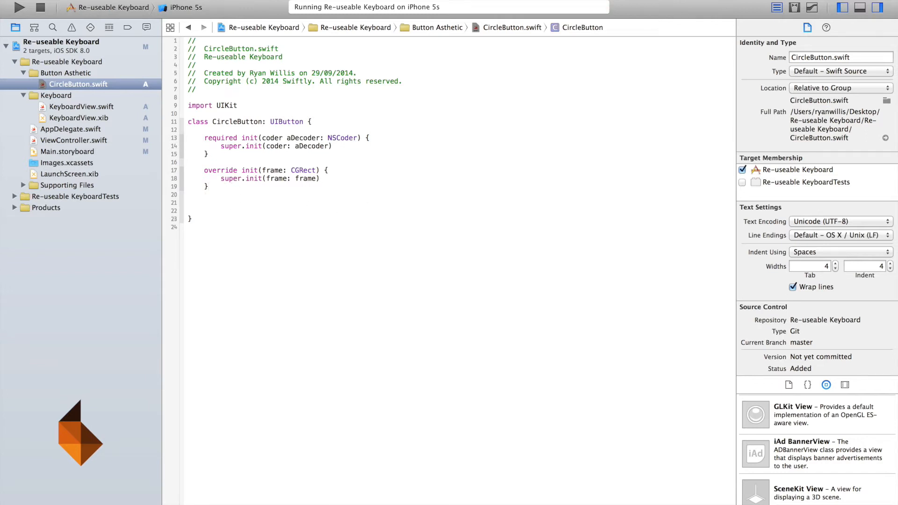
pyautogui.write('awaj')
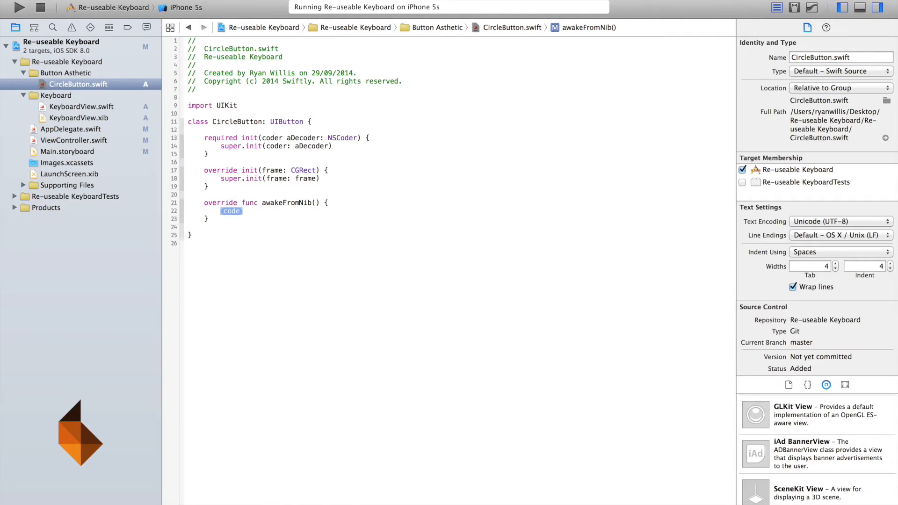
pyautogui.press('Delete')
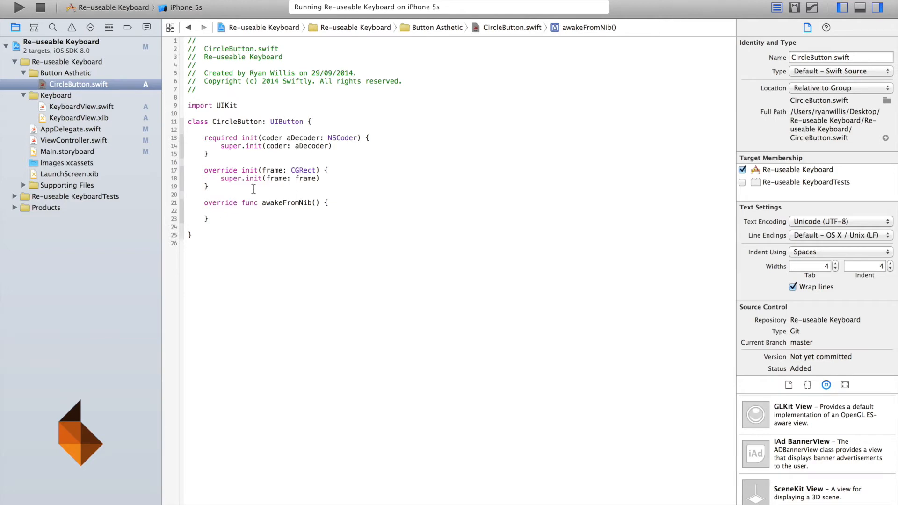
pyautogui.click(220, 211)
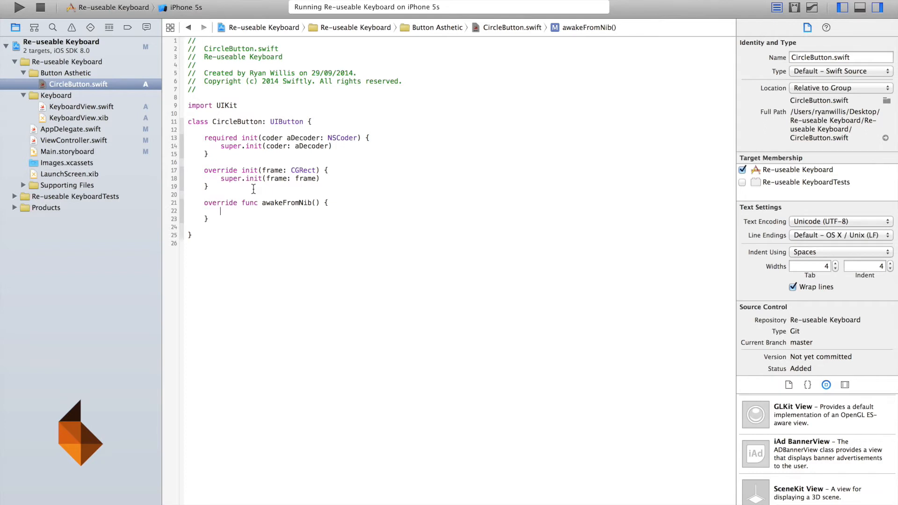
pyautogui.moveTo(275, 212)
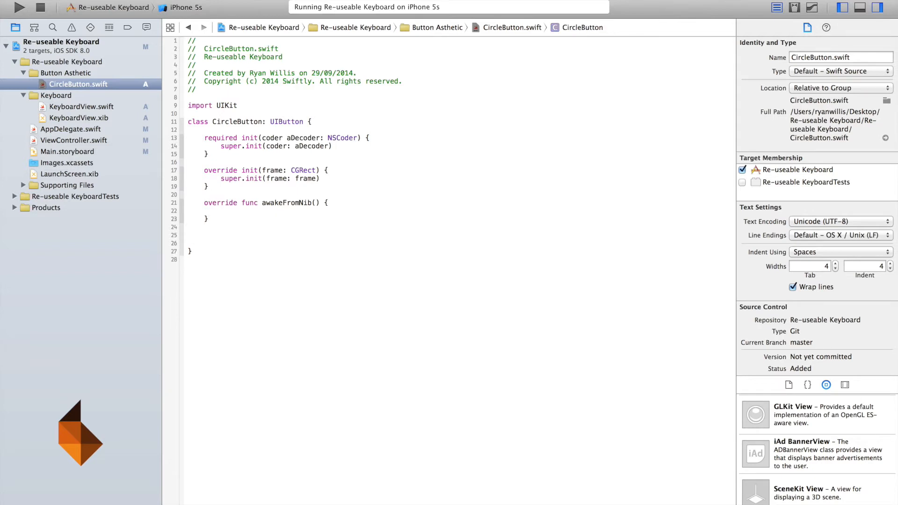
# Step: Declare func setupButtonStyle() { } and move into its body
pyautogui.write('func setupo')
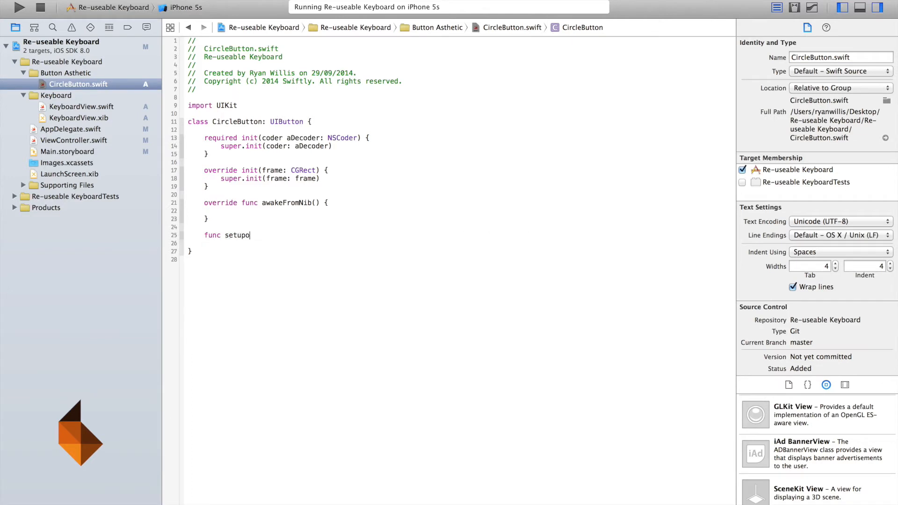
pyautogui.press('Backspace')
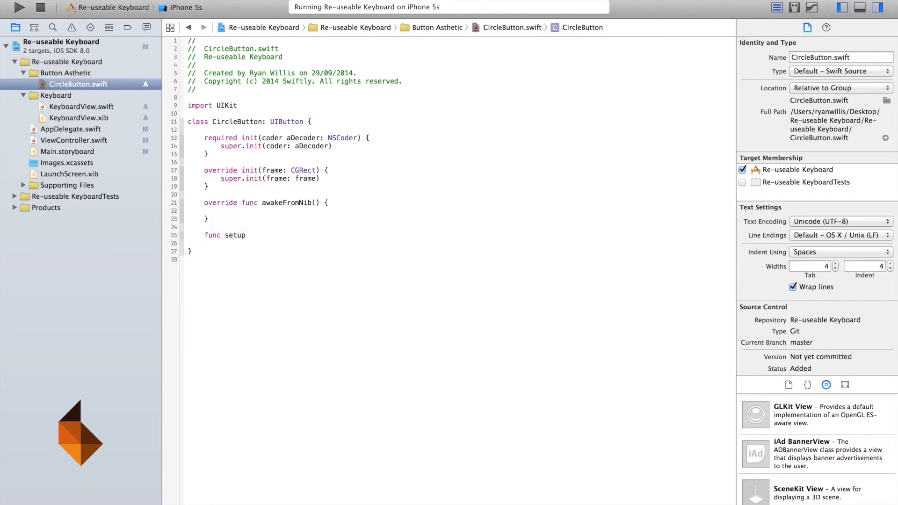
pyautogui.write('ButtonSSstyl')
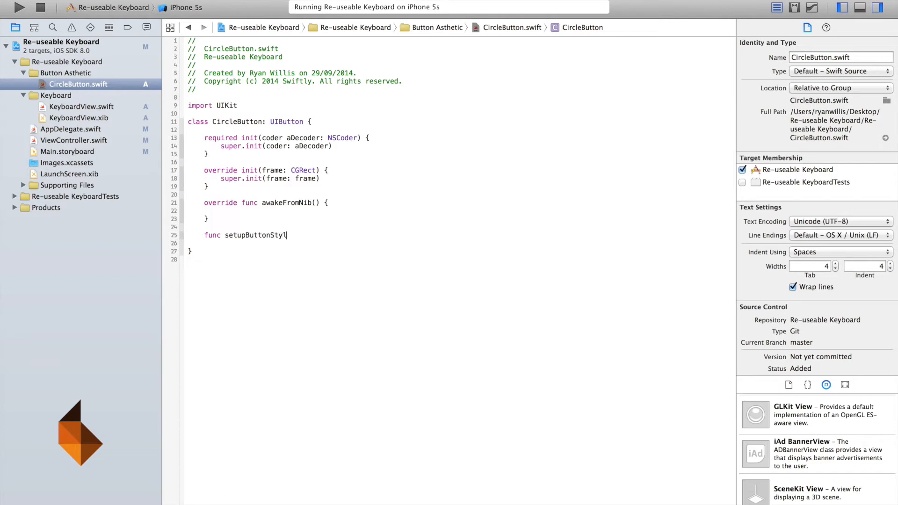
pyautogui.write('e() {')
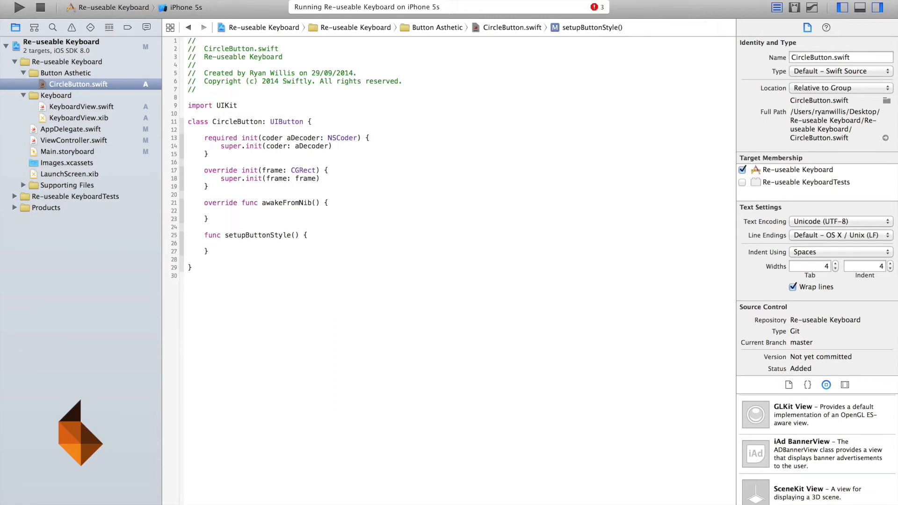
pyautogui.click(220, 243)
pyautogui.write('self.layer.backgroundColor')
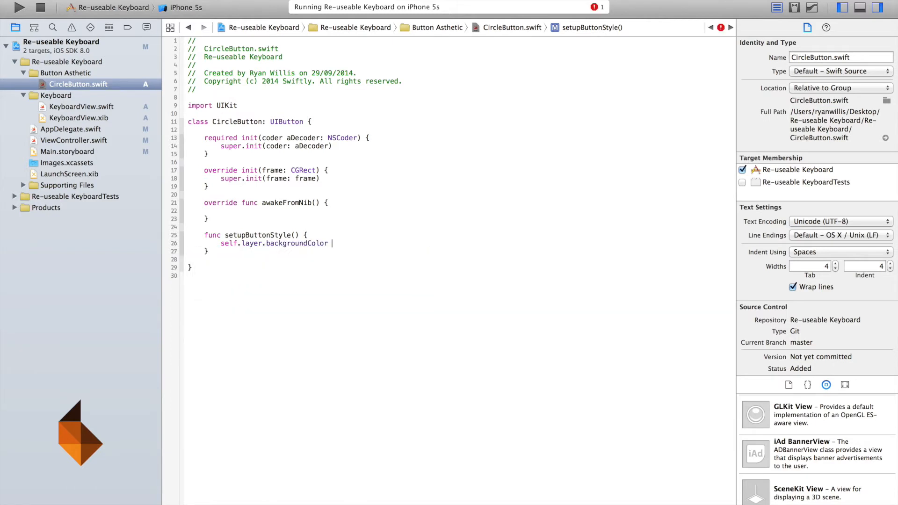
# Step: Set layer.backgroundColor to UIColor.clearColor().CGColor and borderColor to UIColor.redColor().CGColor
pyautogui.write('= UIColor.cle')
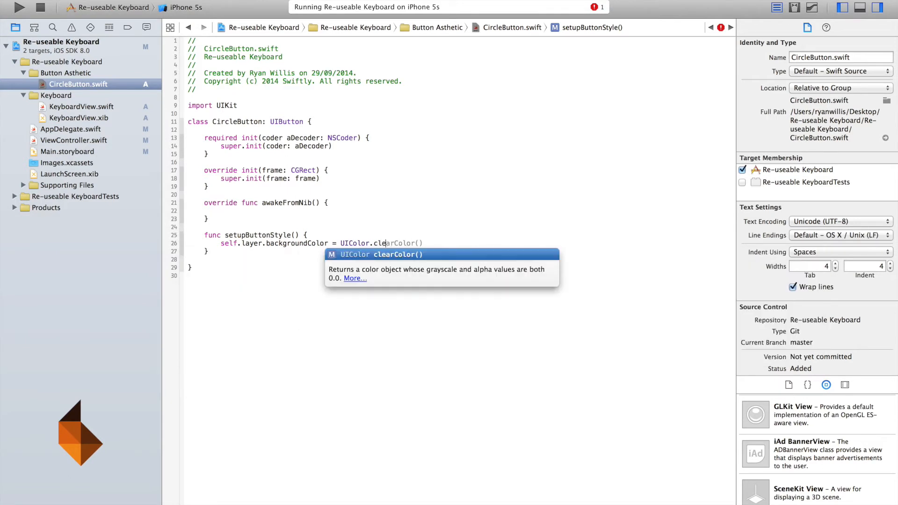
pyautogui.press('Return')
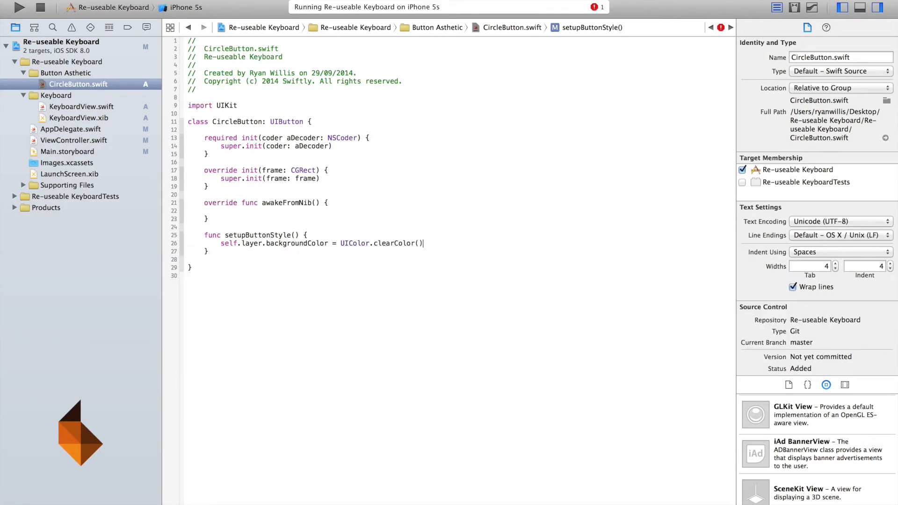
pyautogui.write('.CGColor')
pyautogui.write('self')
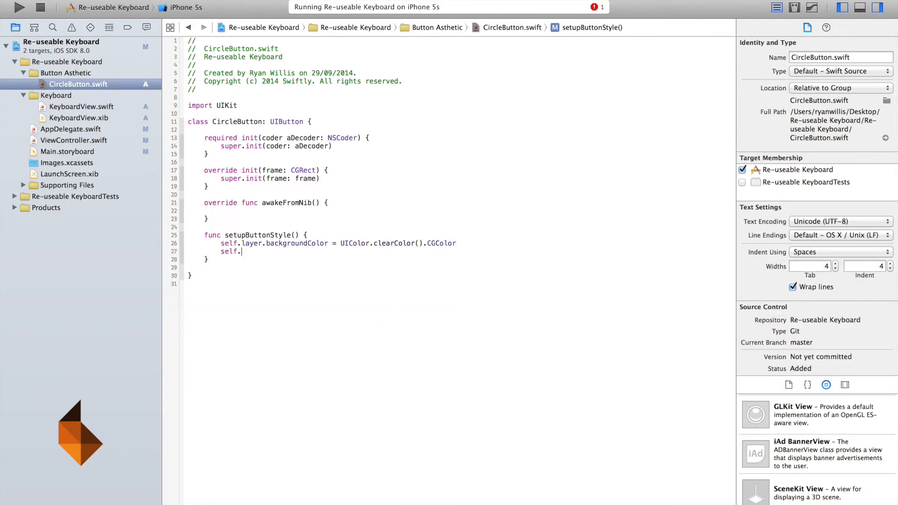
pyautogui.write('.layer')
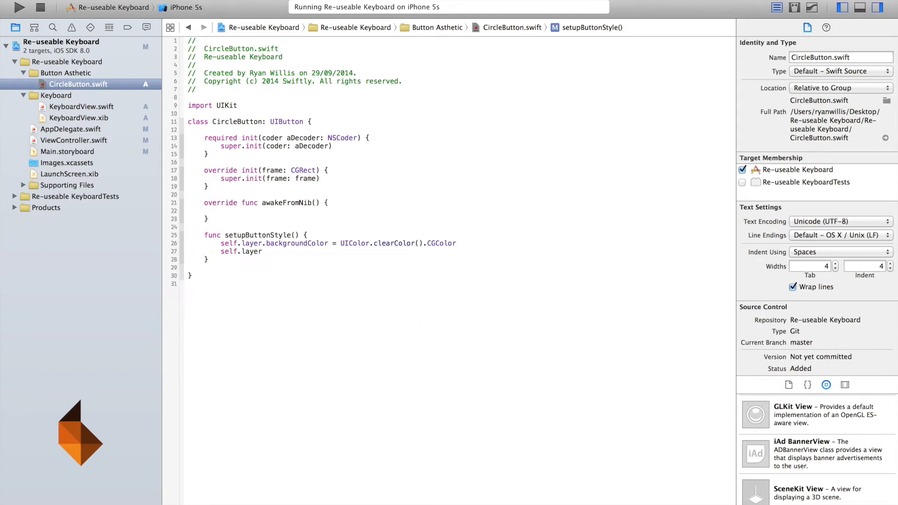
pyautogui.write('.borderColor')
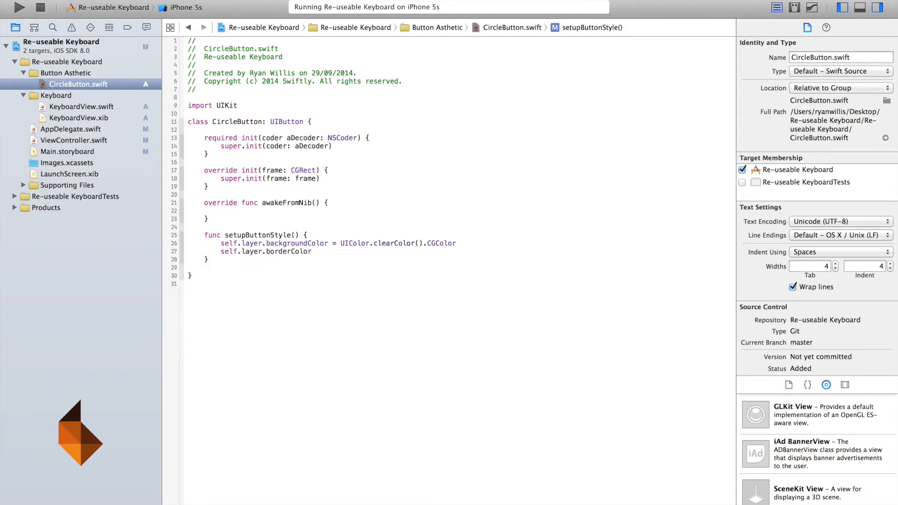
pyautogui.write('= UIColor')
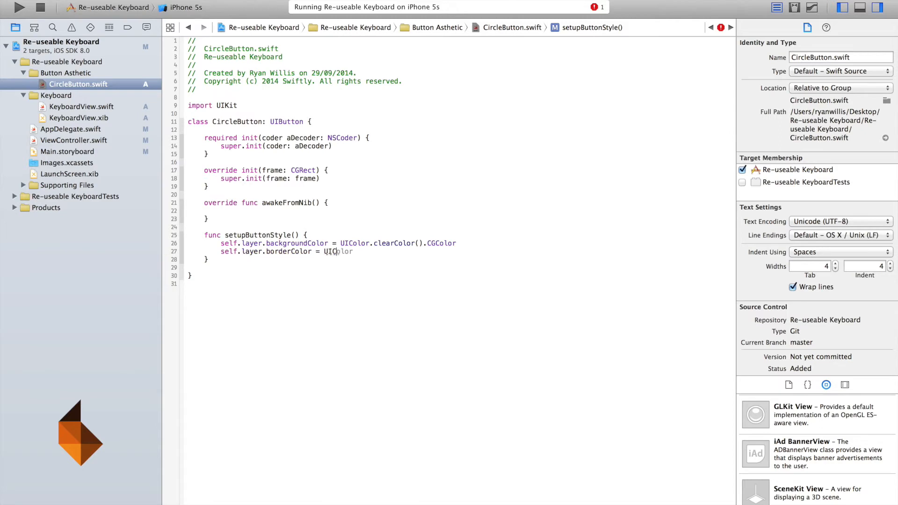
pyautogui.write('.')
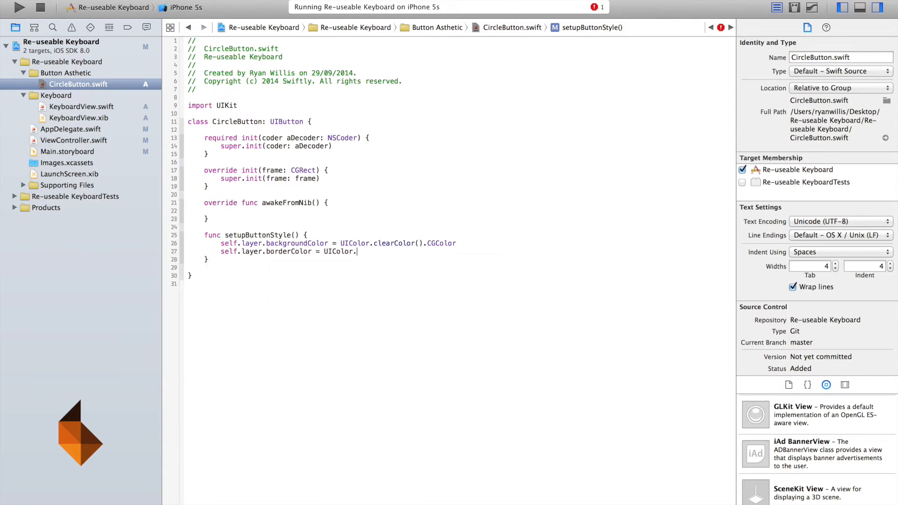
pyautogui.write('redColor().CGColor')
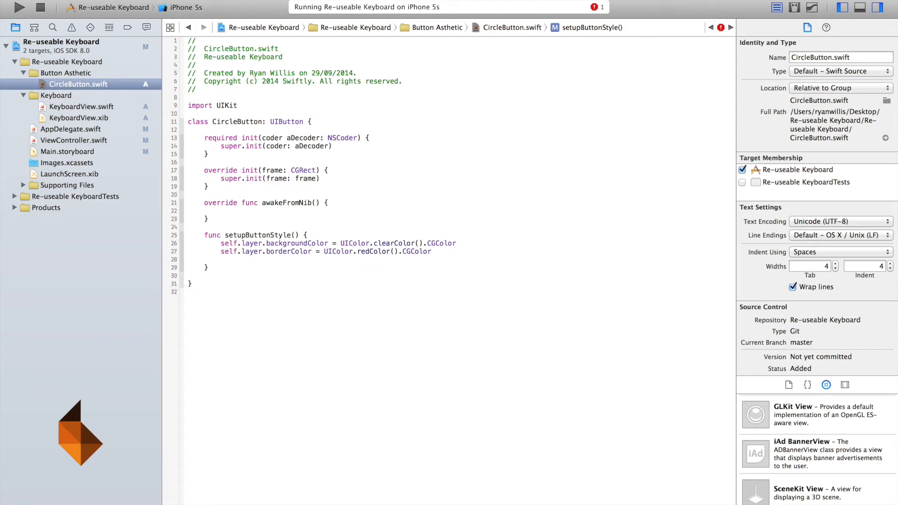
# Step: Set self.layer.borderWidth to 1.0 and start a new line
pyautogui.write('self.layer')
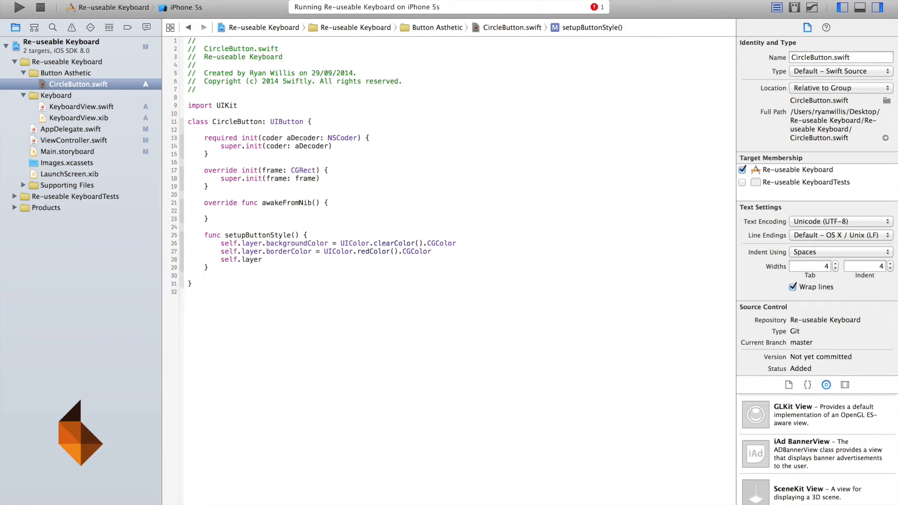
pyautogui.write('borderColor')
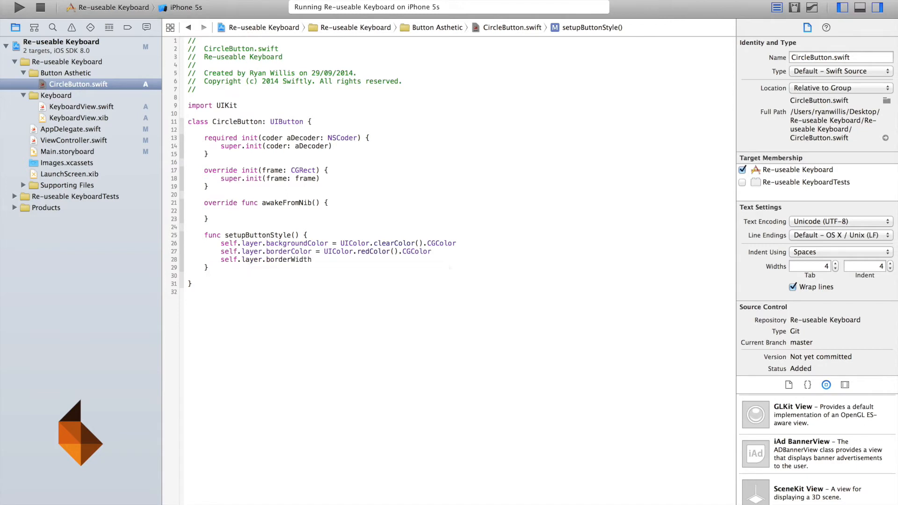
pyautogui.write('=')
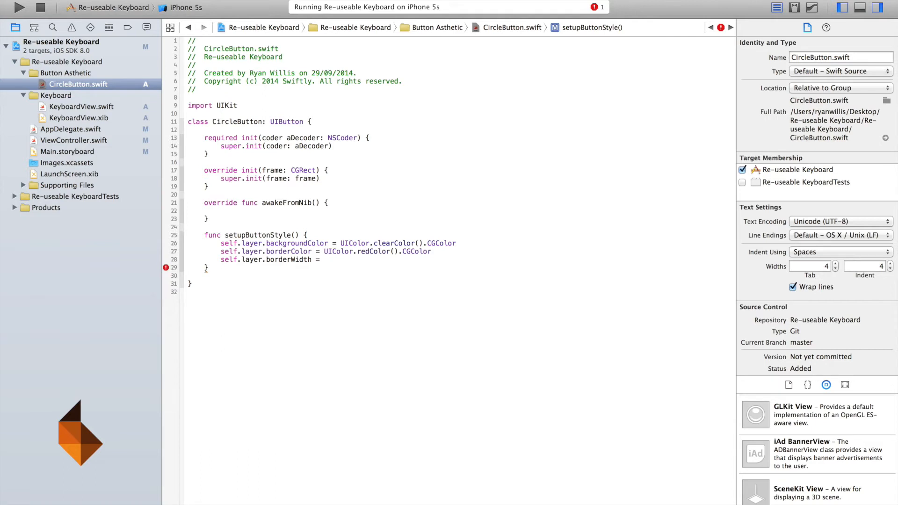
pyautogui.write('1.0')
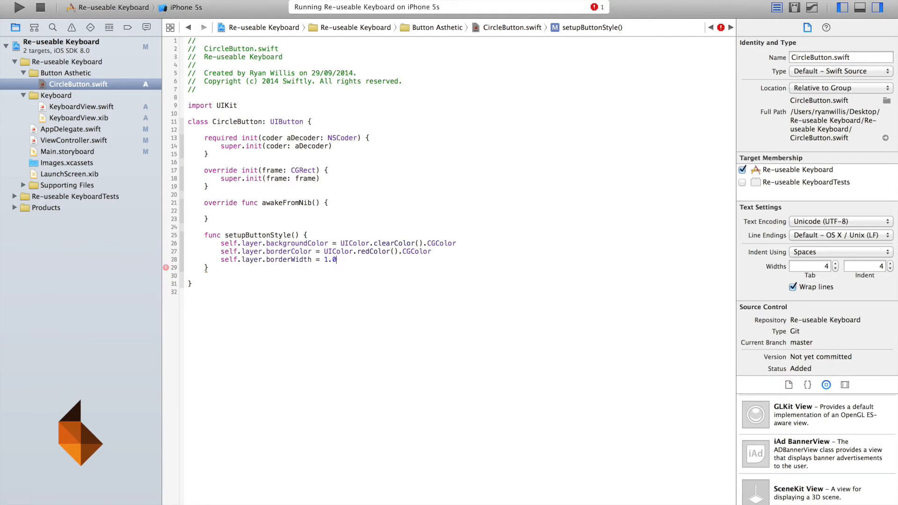
pyautogui.press('return')
pyautogui.write('self.setTitle(title: String?, forState: UIControlState')
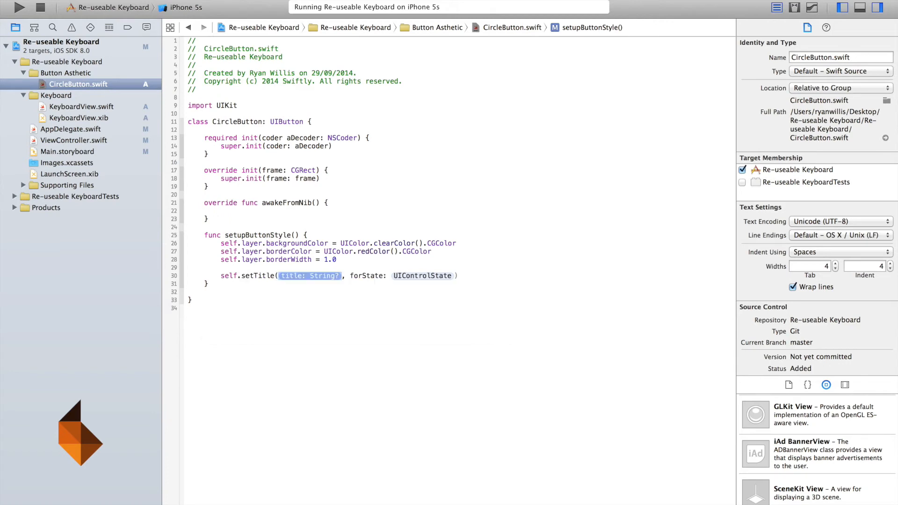
# Step: Call setTitle with UIColor.whiteColor() forState UIControlState.Normal inside setupButtonStyle
pyautogui.write('UIColor.whiteColor(')
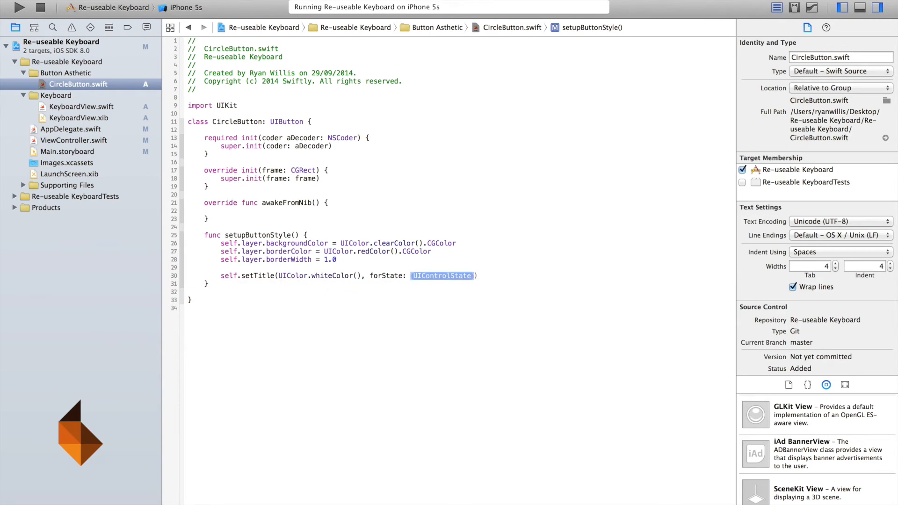
pyautogui.write('UIColor')
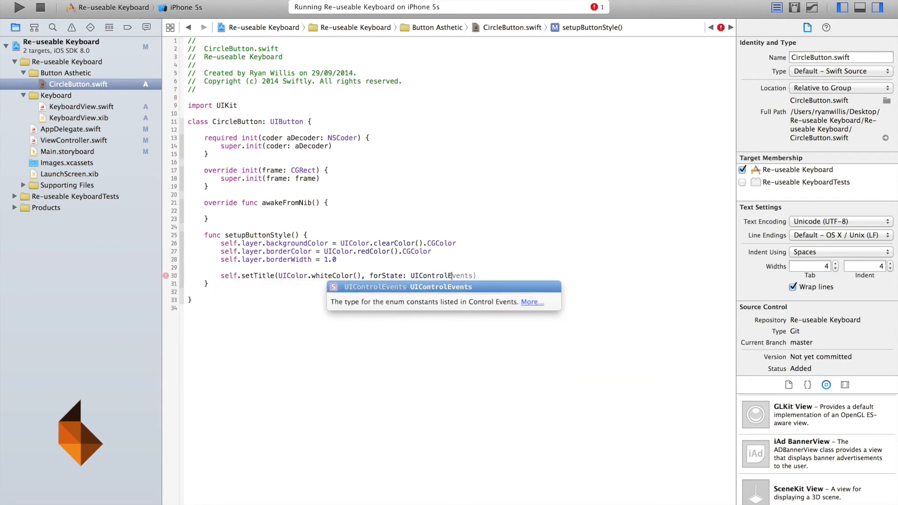
pyautogui.press('backspace')
pyautogui.write('State.')
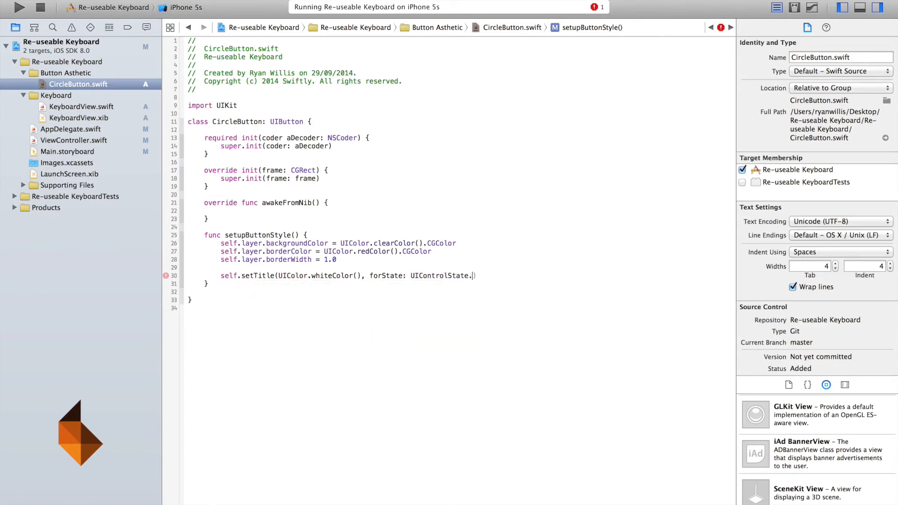
pyautogui.press('Backspace')
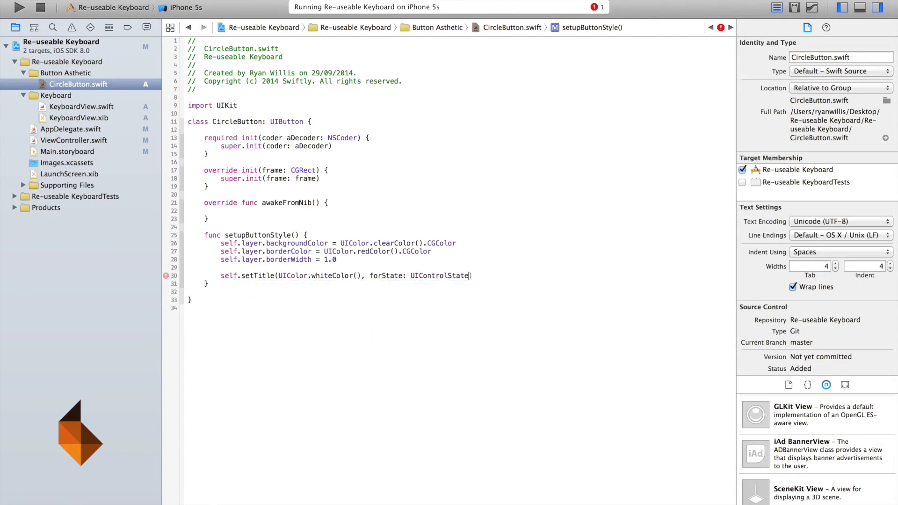
pyautogui.write('.Normal')
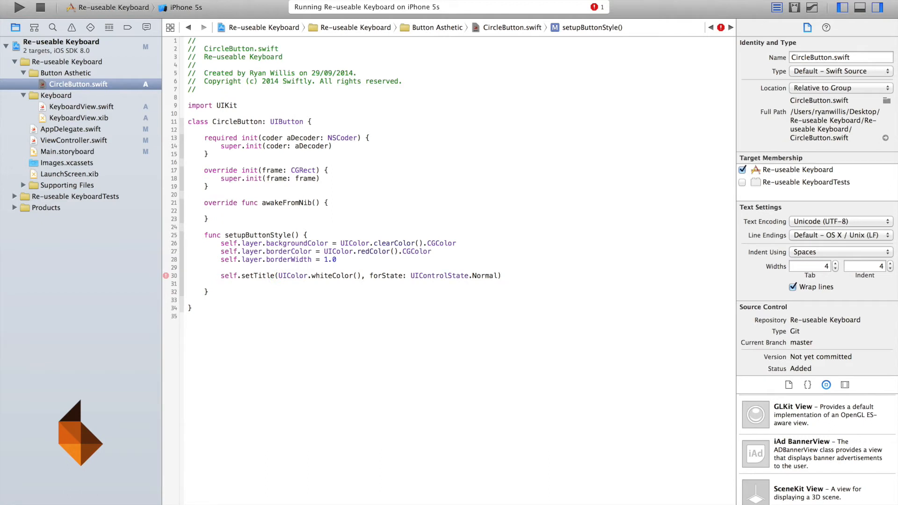
pyautogui.press('Backspace')
pyautogui.write('//')
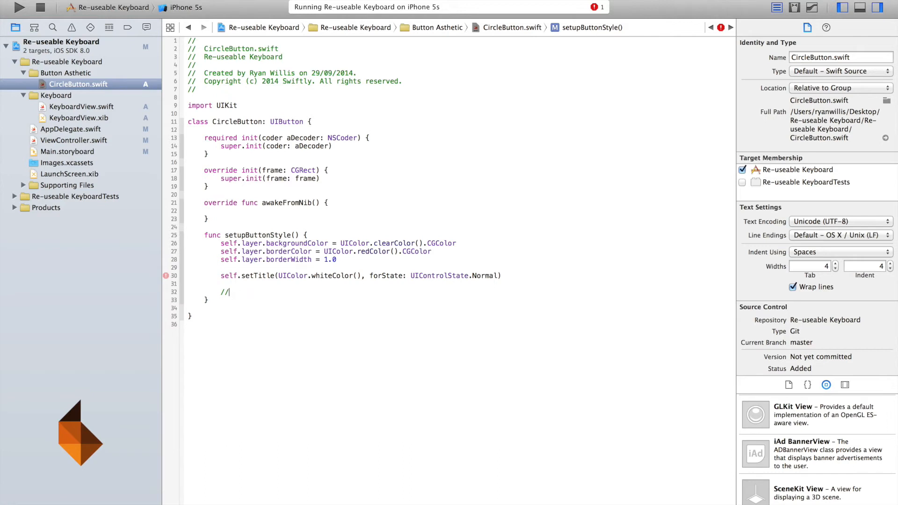
# Step: Begin the self.layer.cornerRadius line using code completion
pyautogui.write('self.la')
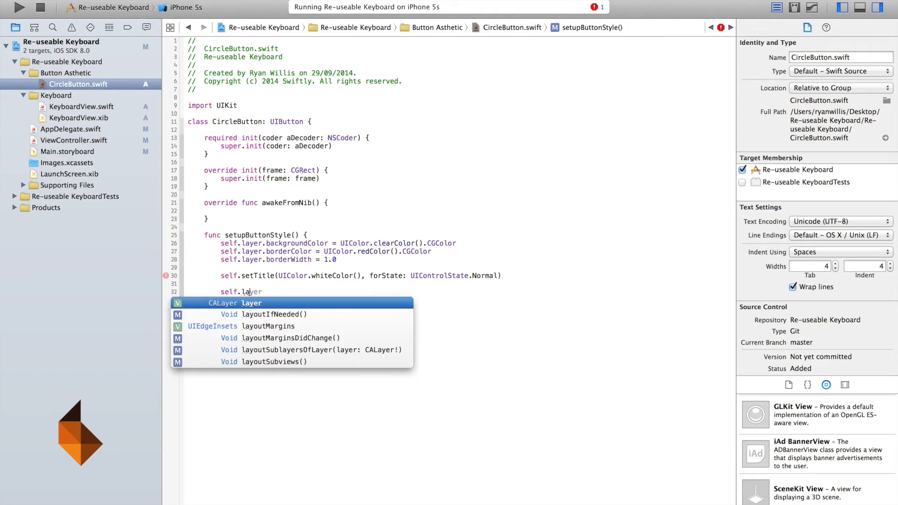
pyautogui.write('c')
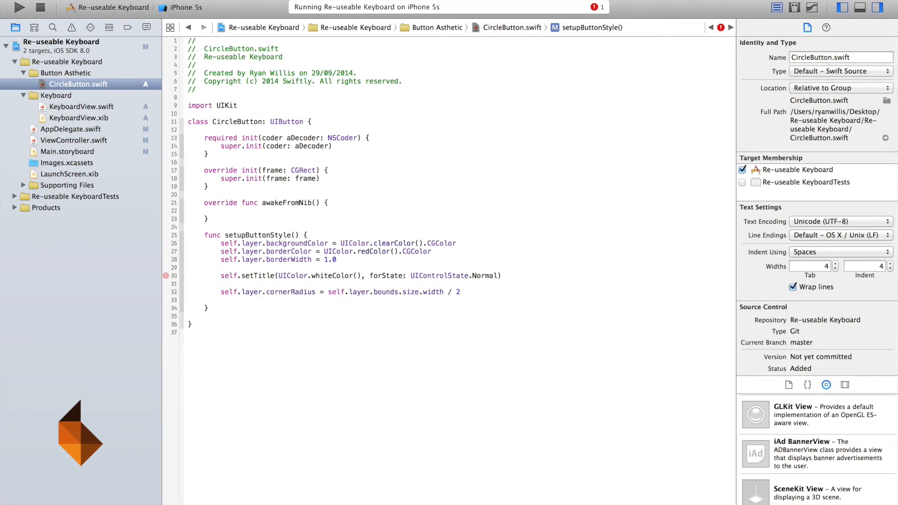
pyautogui.click(220, 299)
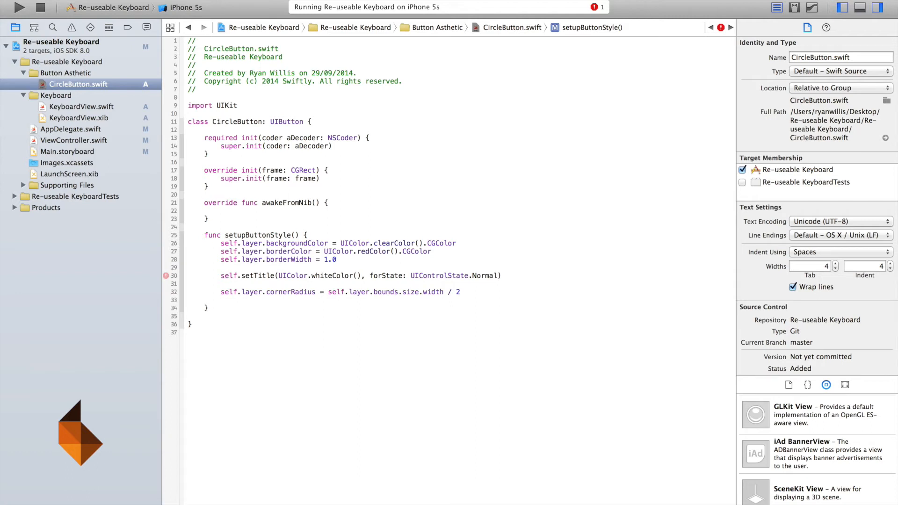
# Step: Finish cornerRadius as self.layer.bounds.size.width / 2 and correct the title call to setTitleColor
pyautogui.click(221, 300)
pyautogui.write('Color')
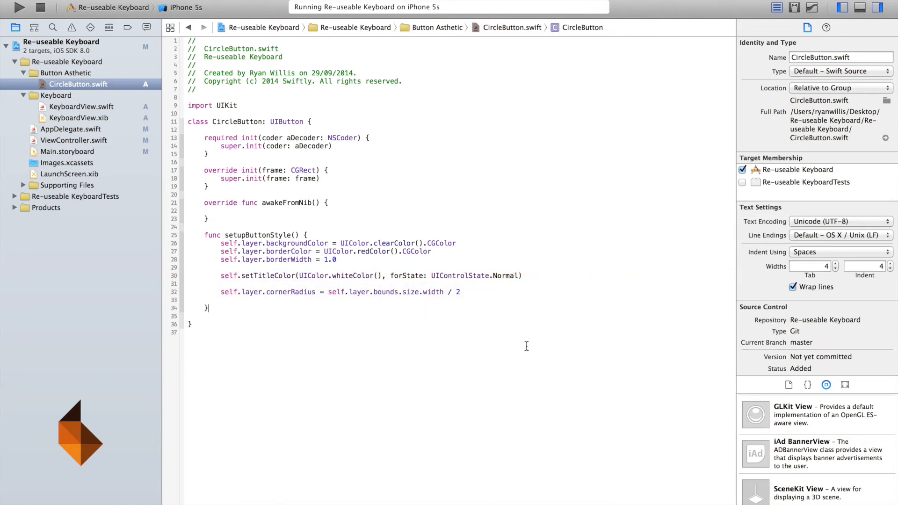
pyautogui.moveTo(493, 319)
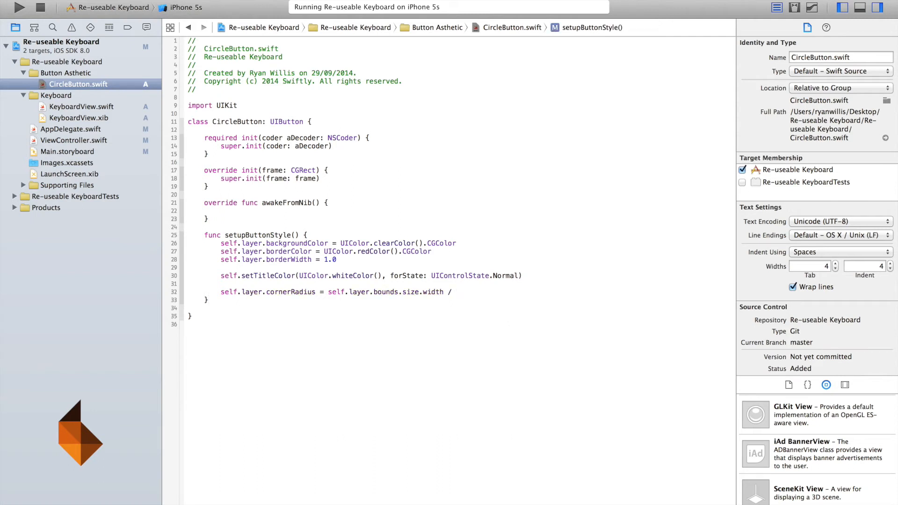
pyautogui.write('2')
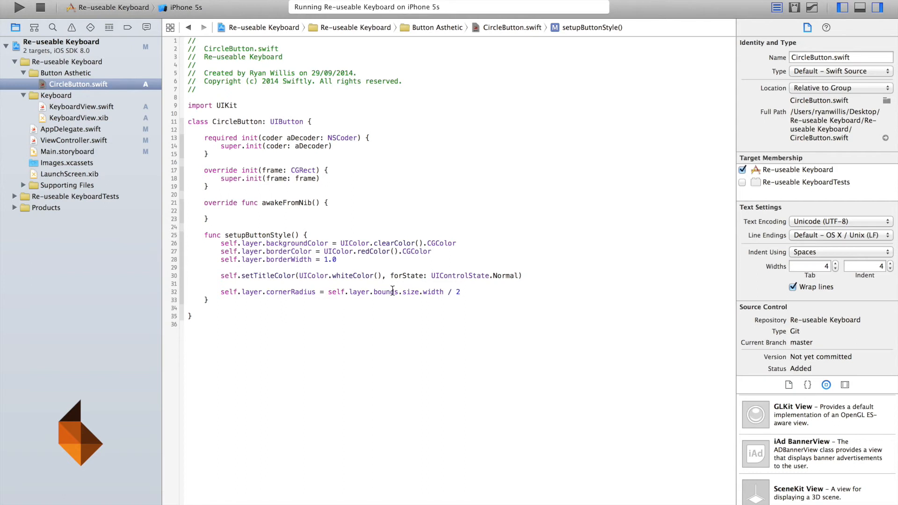
pyautogui.click(460, 291)
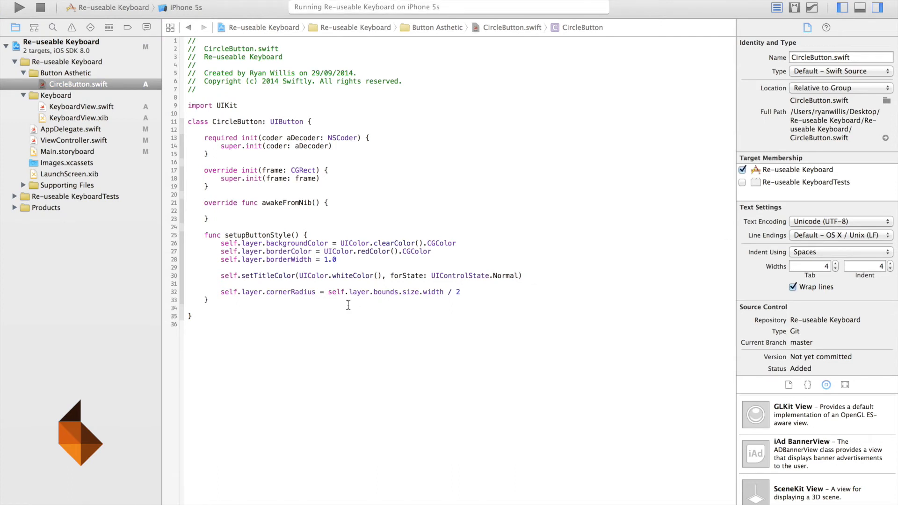
# Step: Add func setHighlighted(highlighted:Bool) with an empty if highlighted == true { } else { } block
pyautogui.press('return')
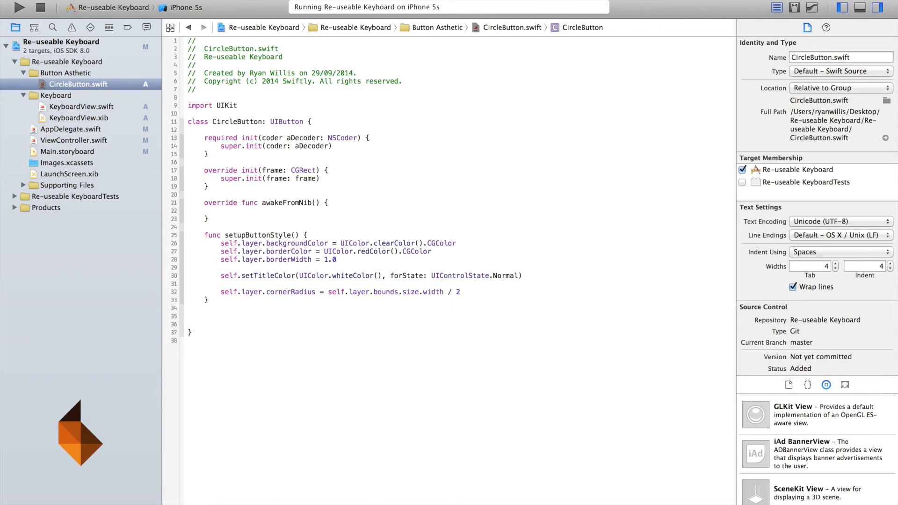
pyautogui.click(204, 315)
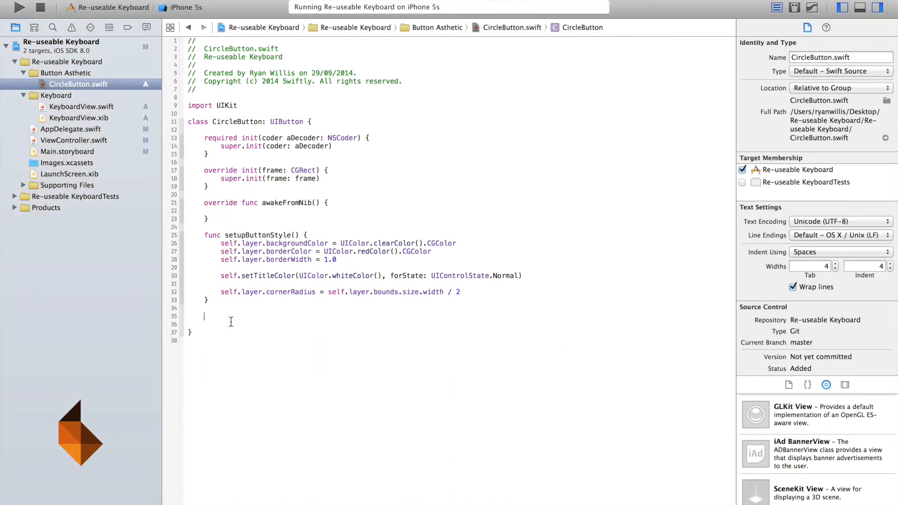
pyautogui.write('func setHighlighted(highlighted:Bool) {')
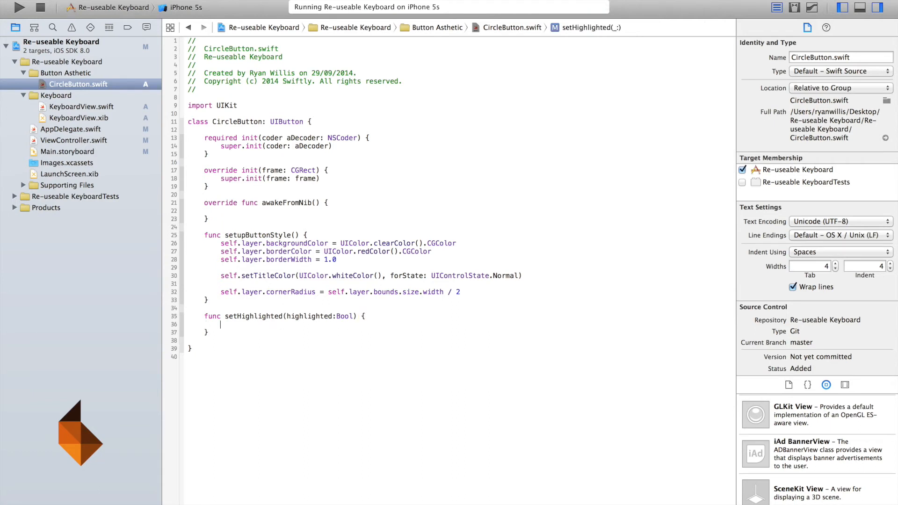
pyautogui.write('if highlighted')
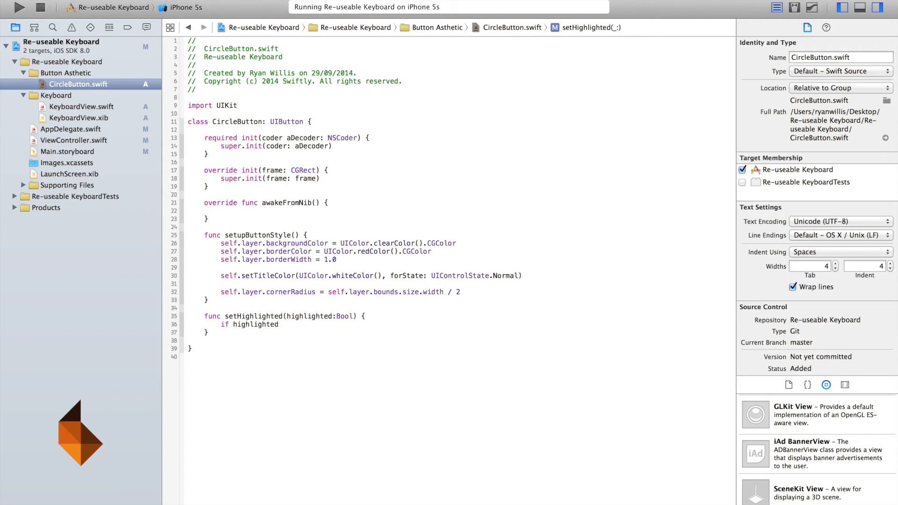
pyautogui.write('== true')
pyautogui.write('} else P')
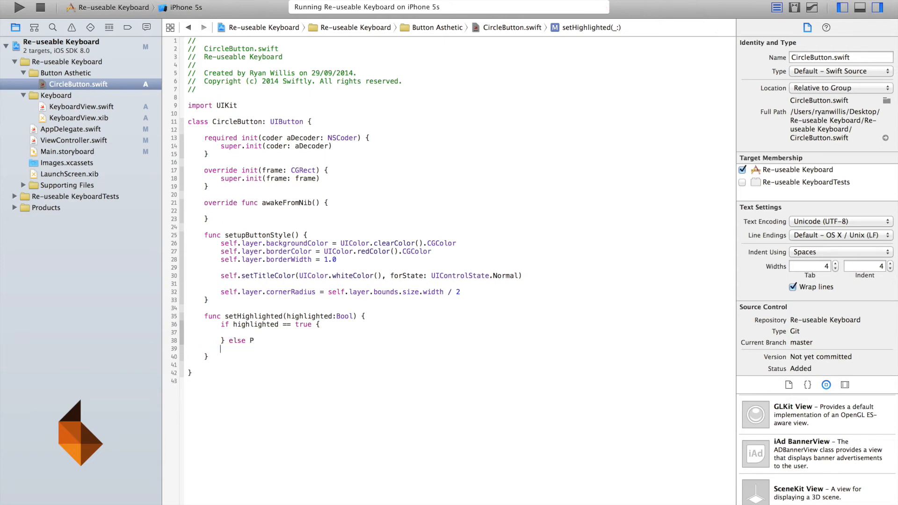
pyautogui.write('{')
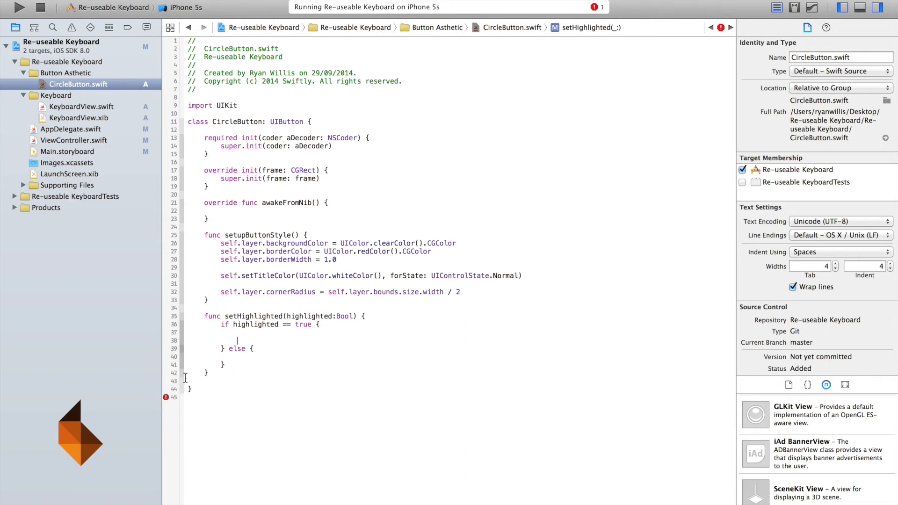
pyautogui.press('return')
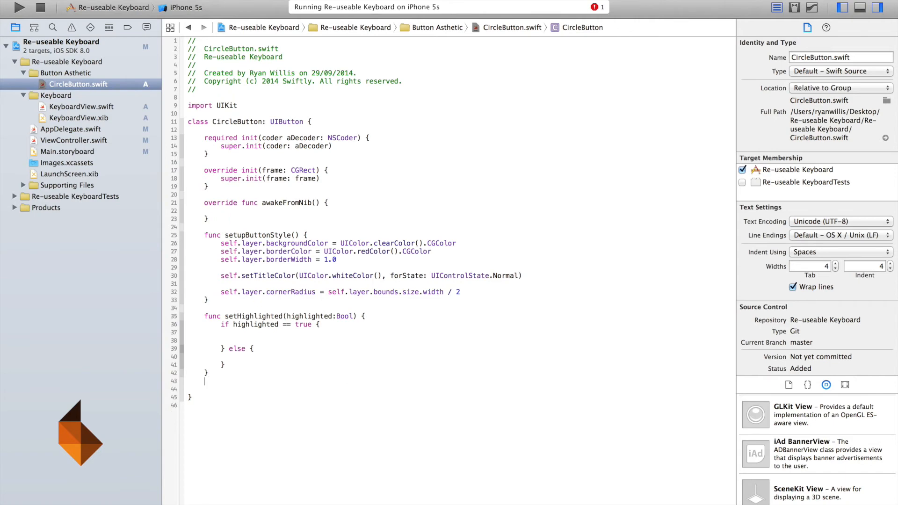
# Step: Add func highlightBtn() setting self.layer.backgroundColor to UIColor.redColor().CGColor
pyautogui.write('func highlightBtn() {')
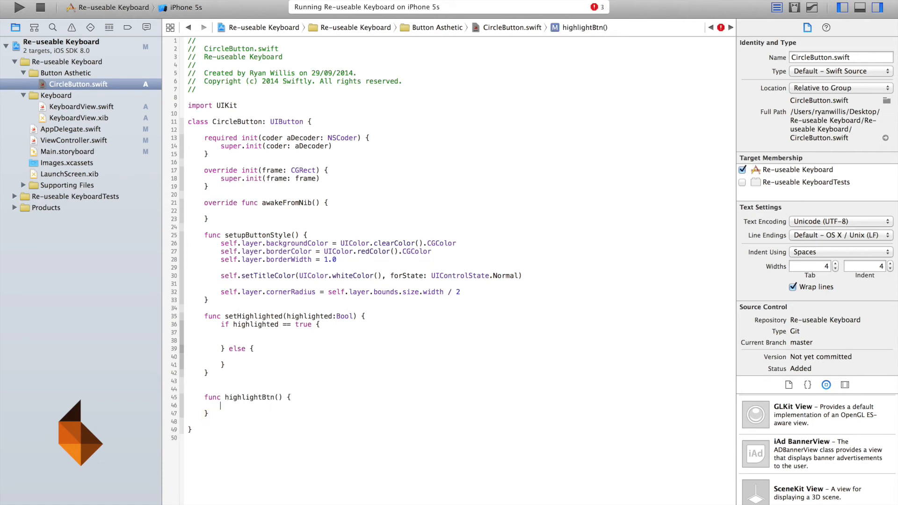
pyautogui.write('self.layer.backgroundColor')
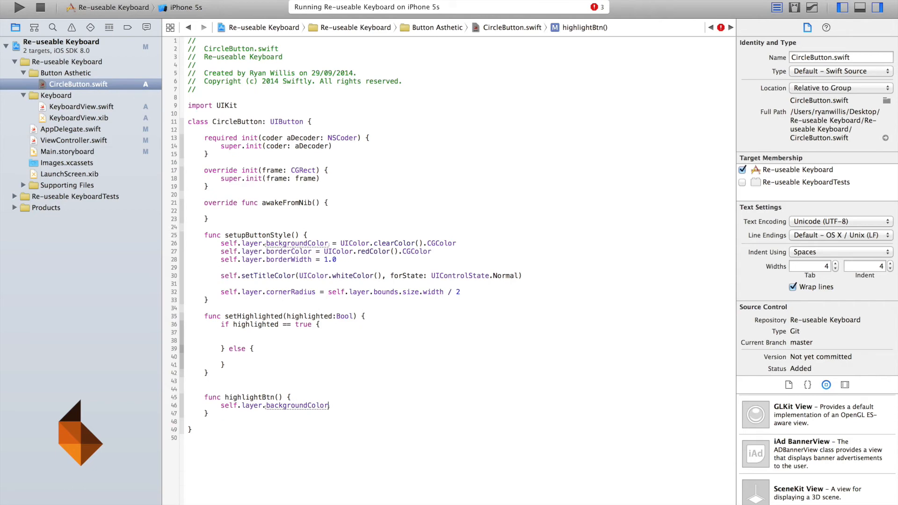
pyautogui.write('= ui')
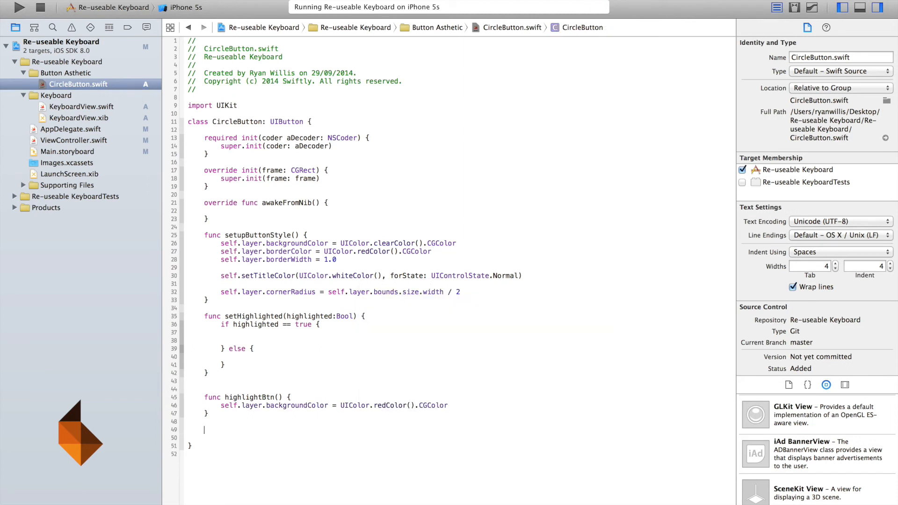
# Step: Write func clearHighlighted() setting self.layer.backgroundColor to UIColor.clearColor().CGColor
pyautogui.write('func clear')
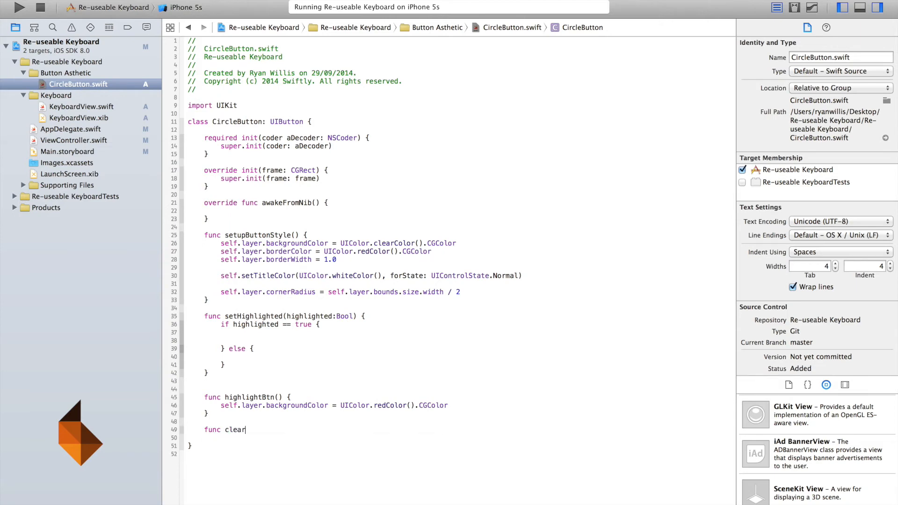
pyautogui.write('Highlighted')
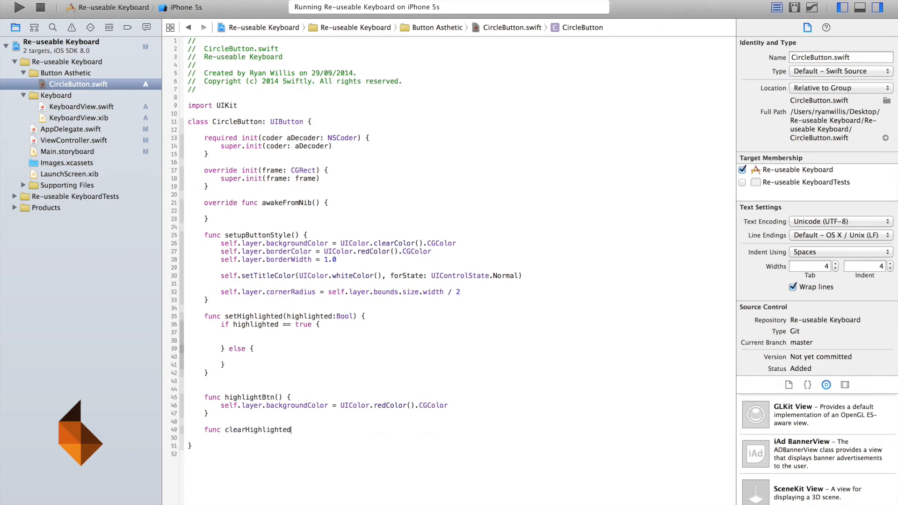
pyautogui.write('() {')
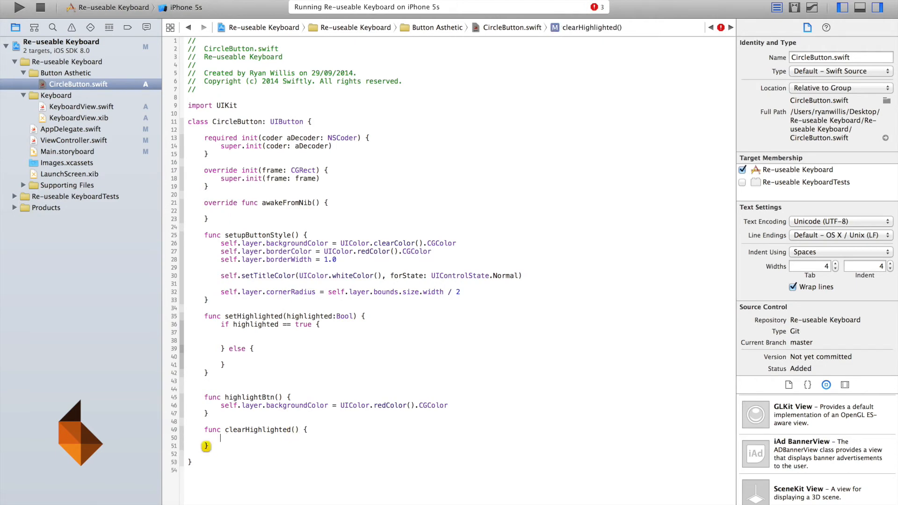
pyautogui.write('self.layer.backgroundColor')
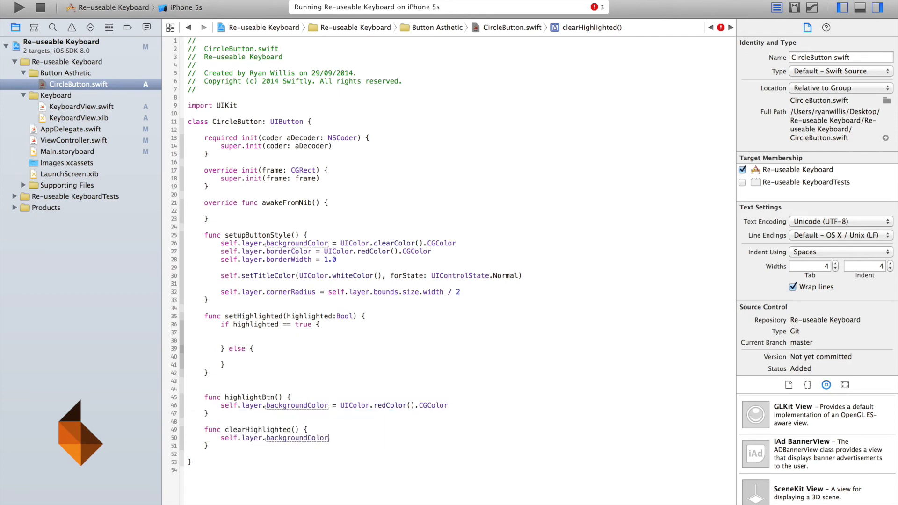
pyautogui.write('= UIImage')
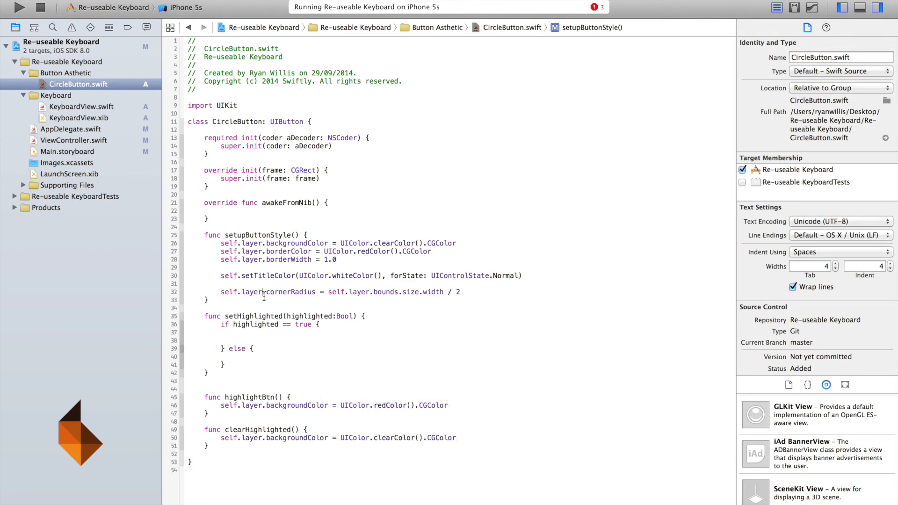
# Step: Make setHighlighted call highlightBtn() when highlighted and clearHighlighted() otherwise
pyautogui.click(273, 336)
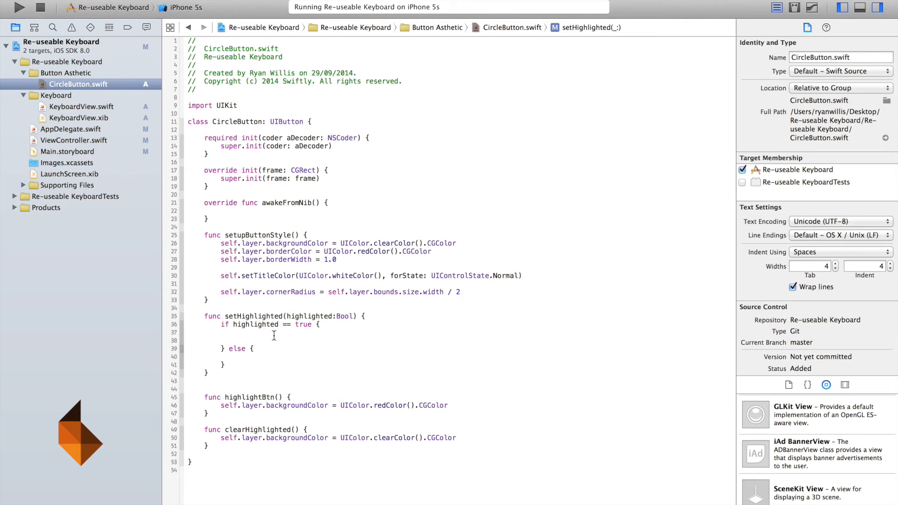
pyautogui.write('highlighted')
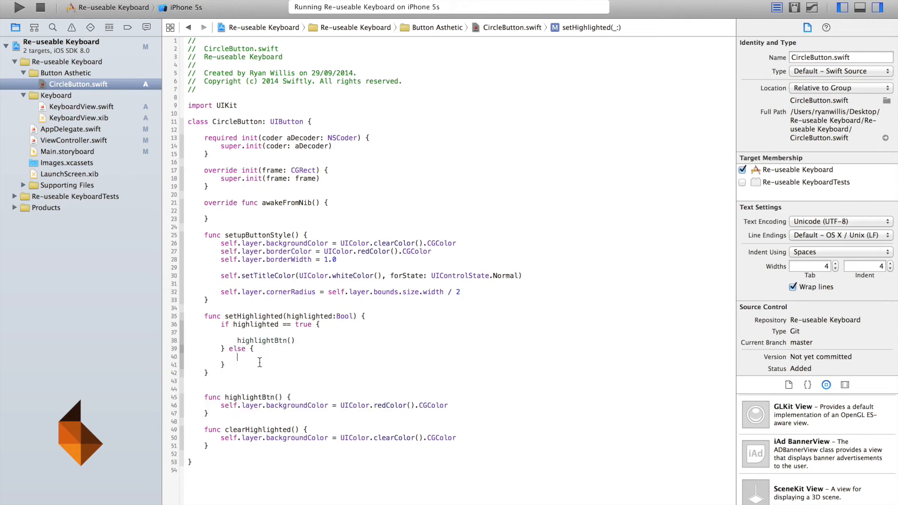
pyautogui.write('clearHighlighted()')
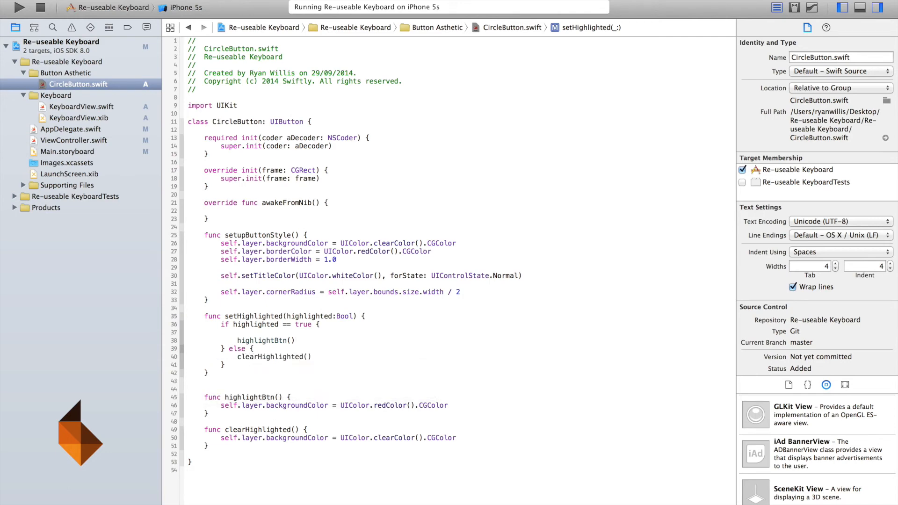
pyautogui.click(18, 7)
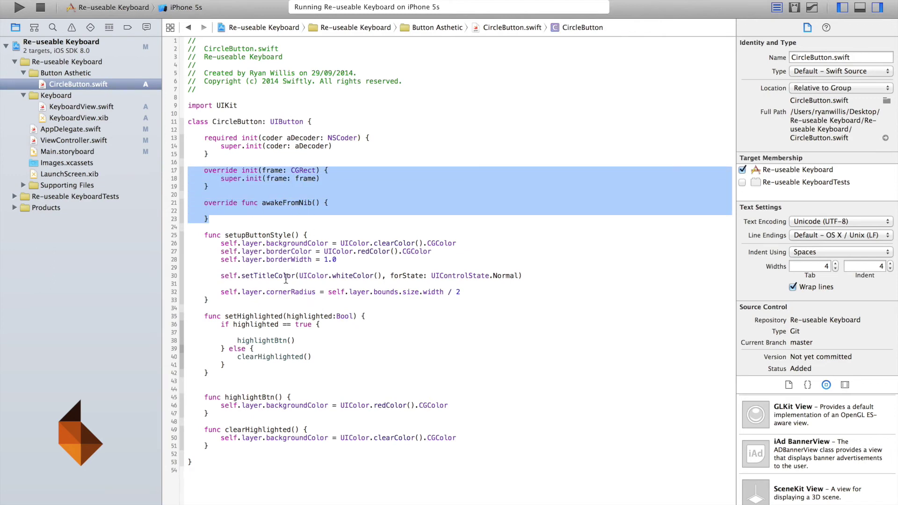
# Step: Call setupButtonStyle() from init(frame:) and awakeFromNib()
pyautogui.click(375, 177)
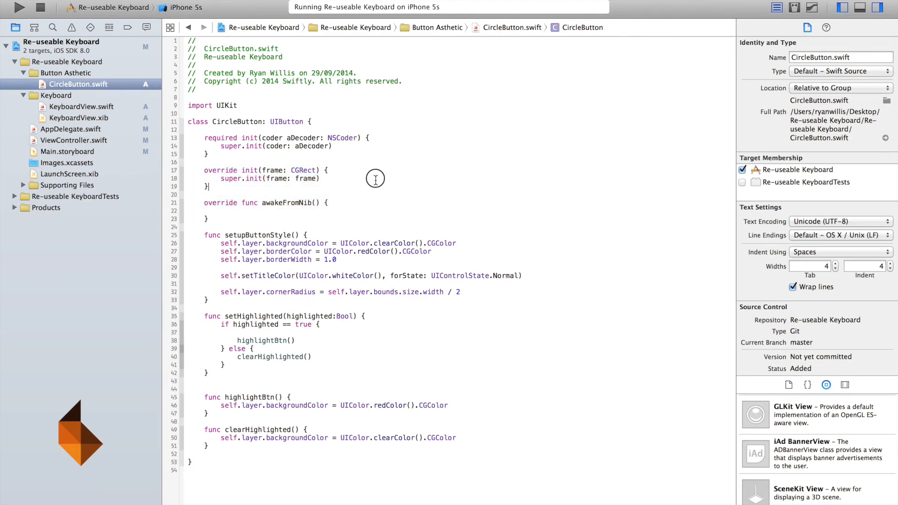
pyautogui.write('setupButtonStyle(')
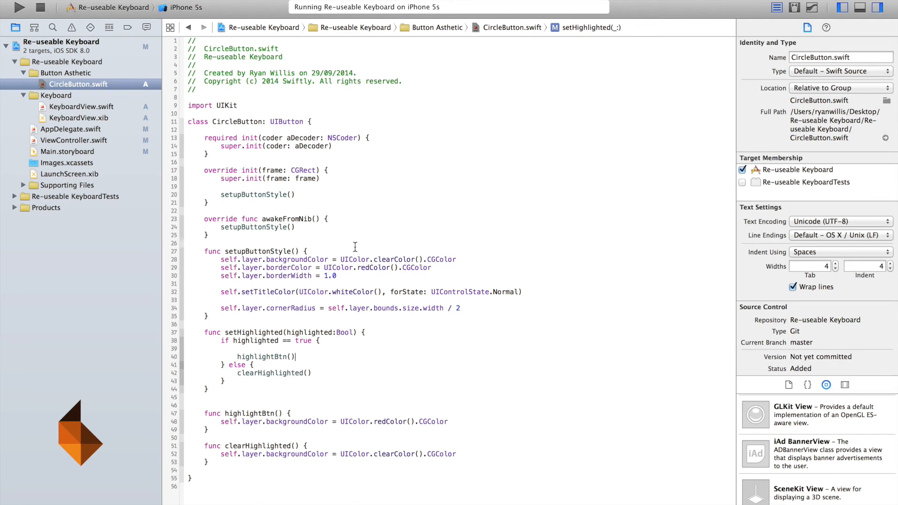
pyautogui.moveTo(272, 278)
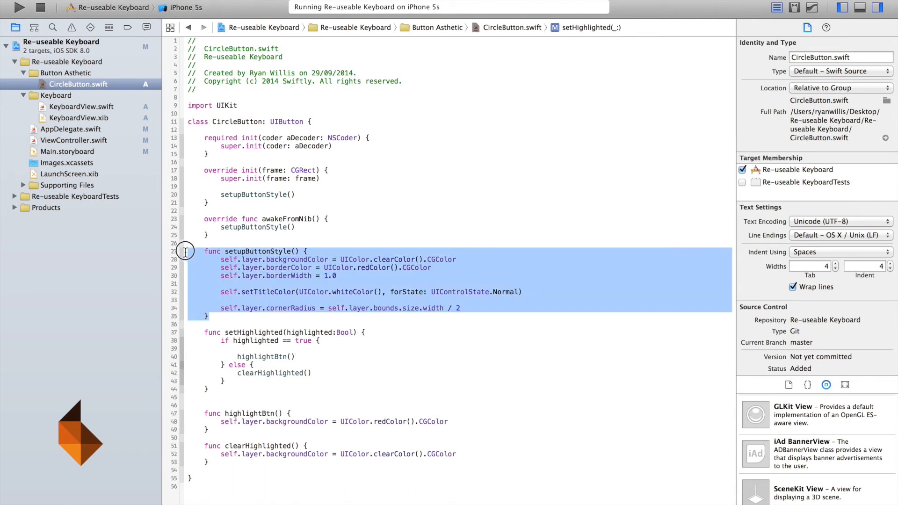
pyautogui.click(253, 194)
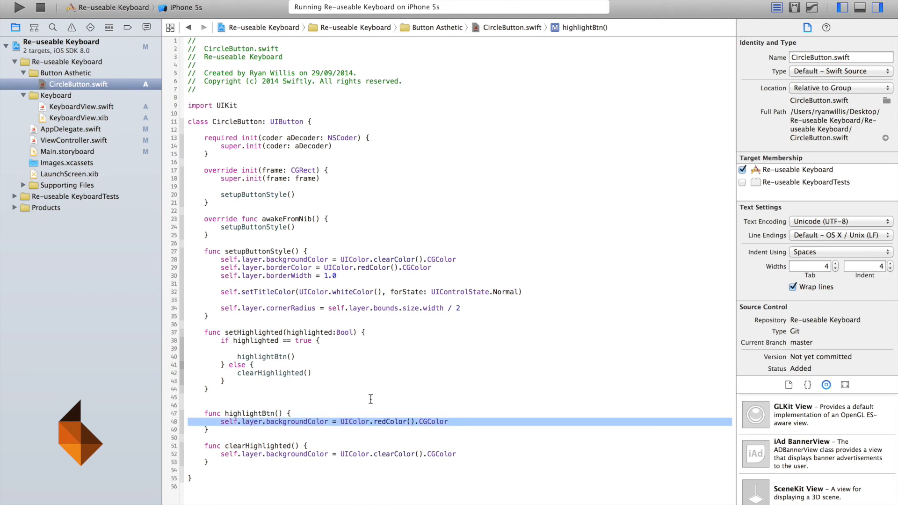
pyautogui.moveTo(407, 430)
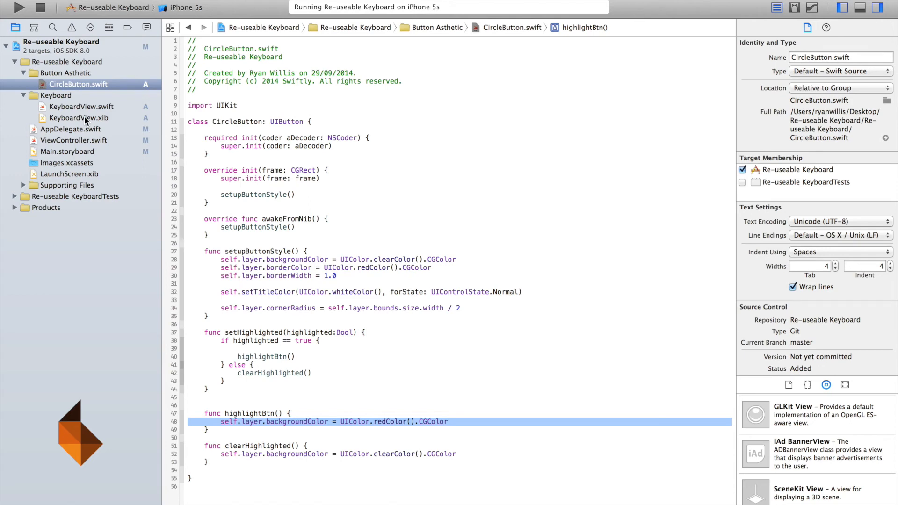
# Step: Confirm button 1 in KeyboardView.xib uses the CircleButton class
pyautogui.click(79, 118)
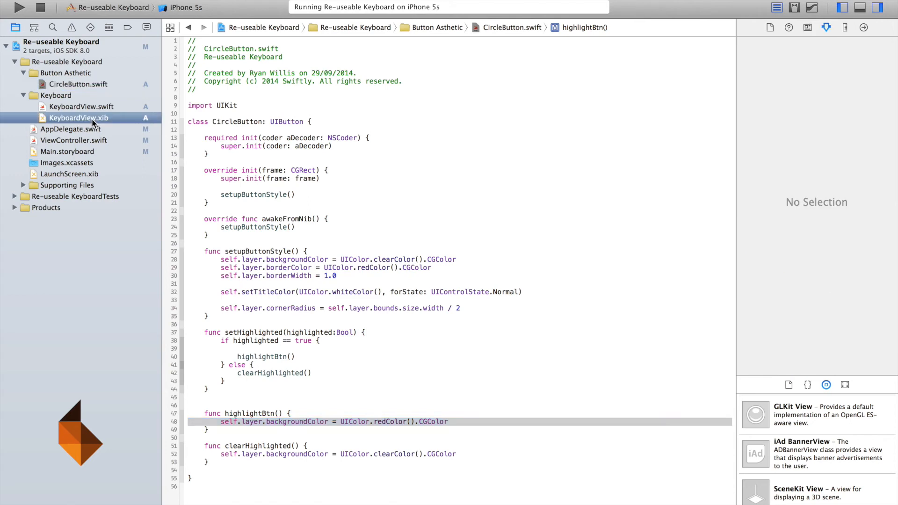
pyautogui.click(78, 118)
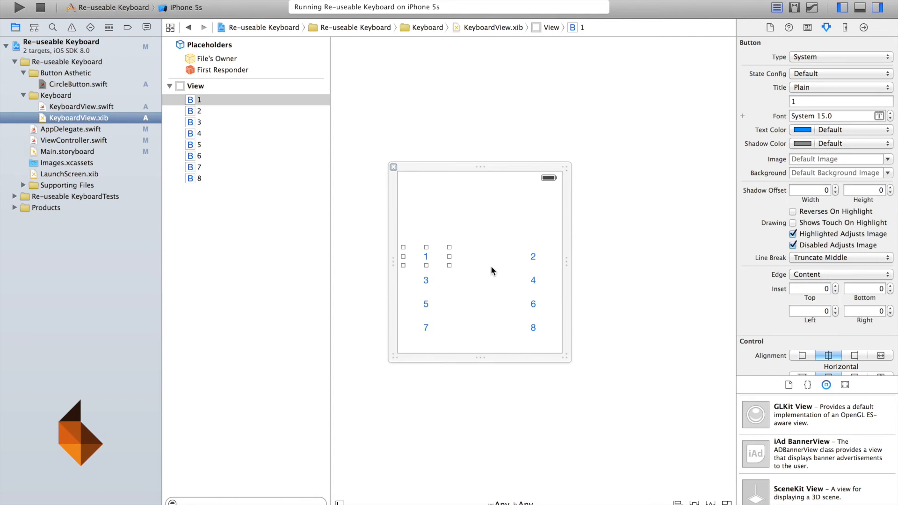
pyautogui.moveTo(808, 38)
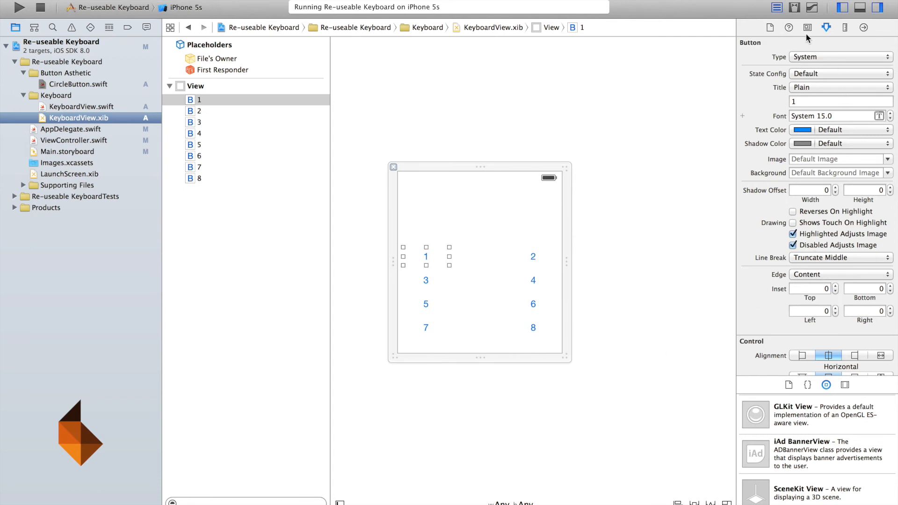
pyautogui.click(807, 27)
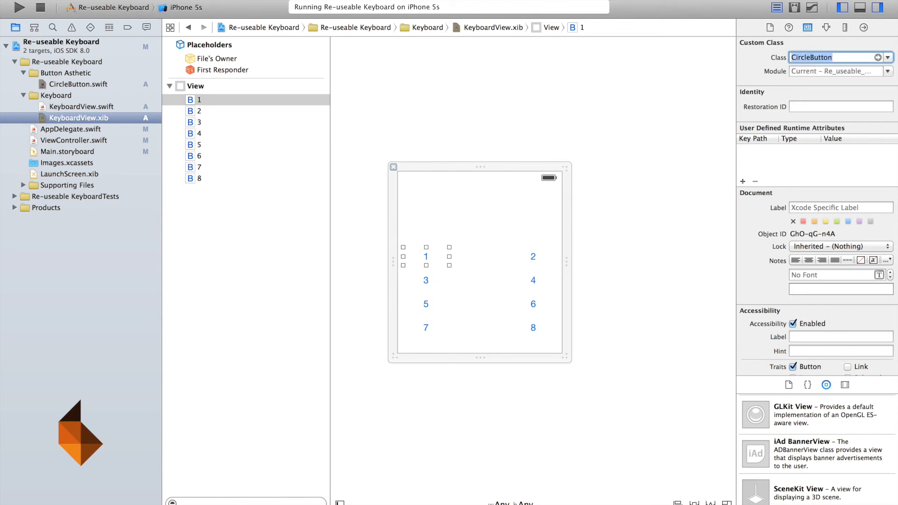
pyautogui.moveTo(19, 15)
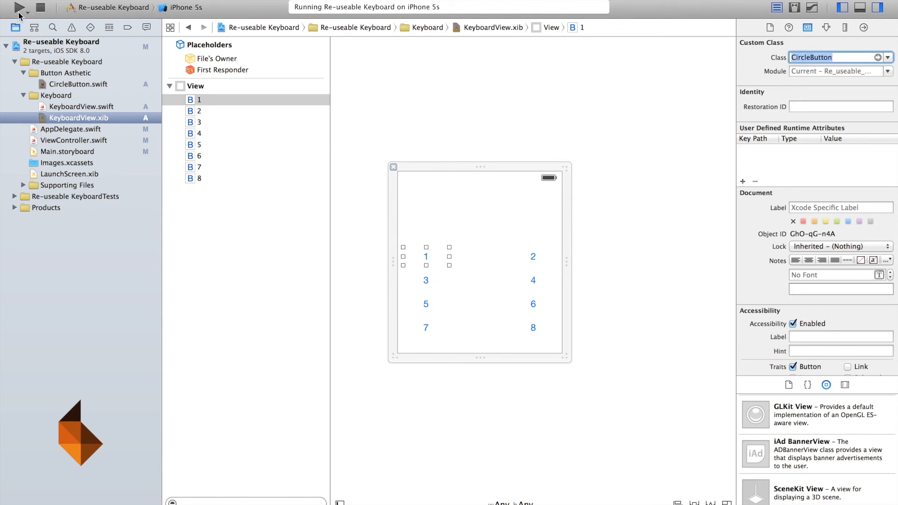
# Step: Run the app and tap key 1, which renders as a flat red oval
pyautogui.click(18, 7)
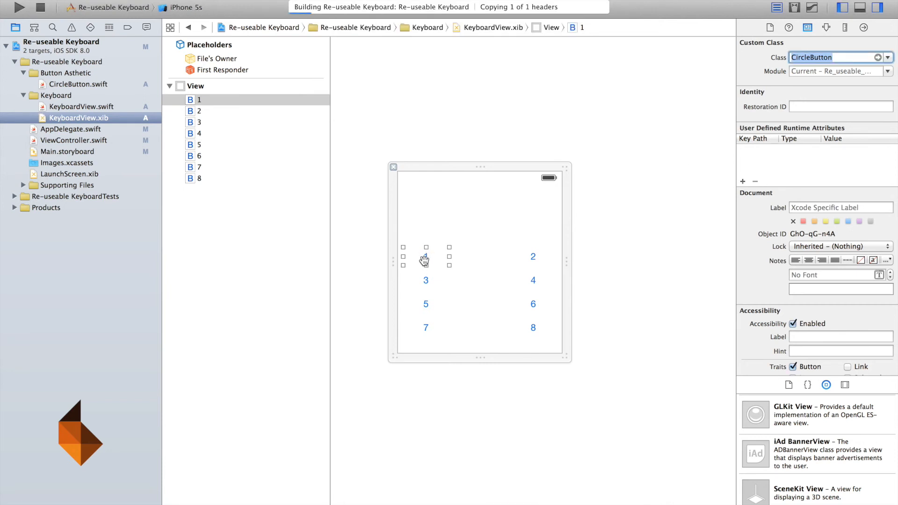
pyautogui.click(19, 8)
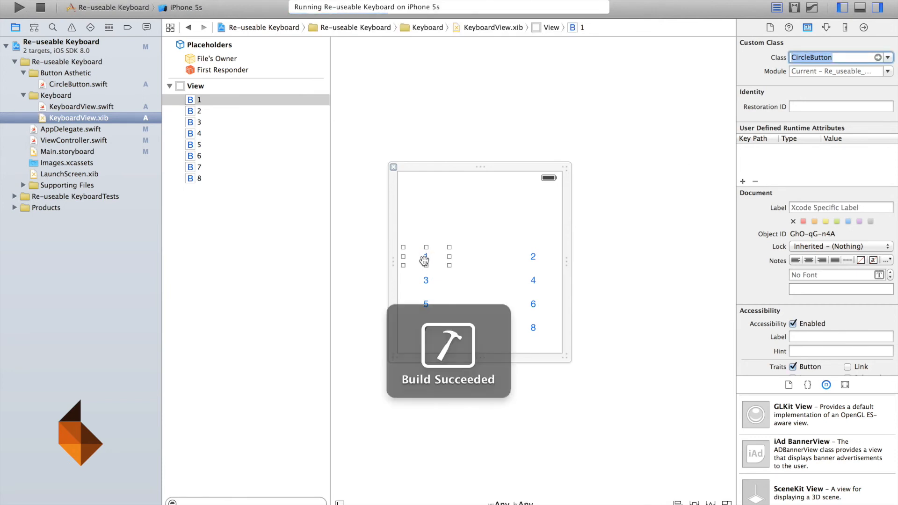
pyautogui.click(19, 8)
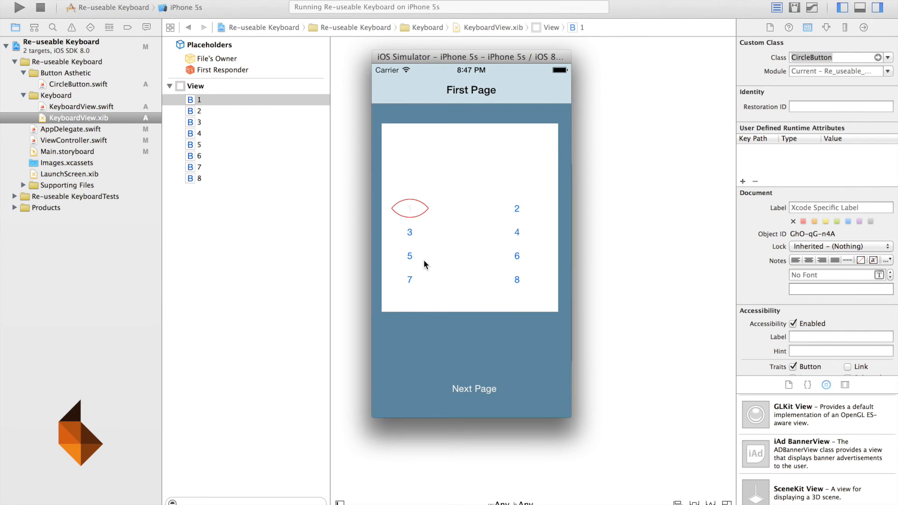
pyautogui.moveTo(424, 221)
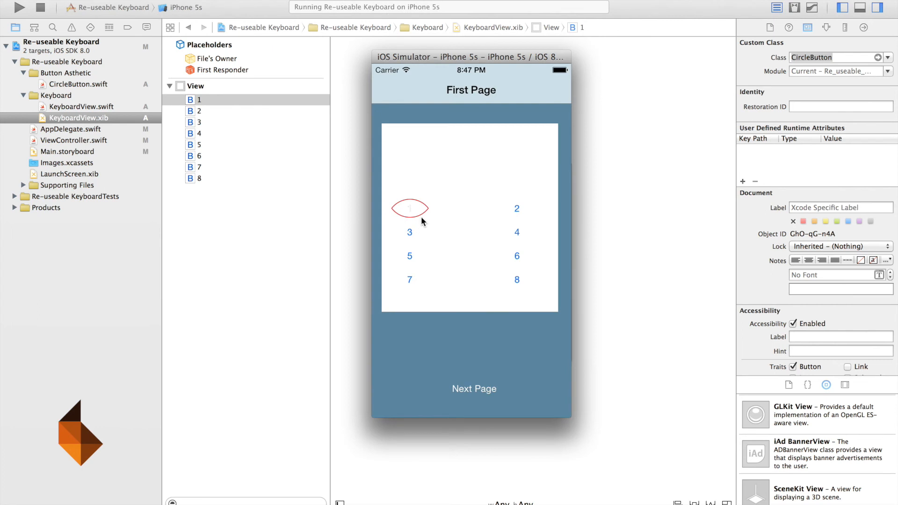
pyautogui.click(409, 207)
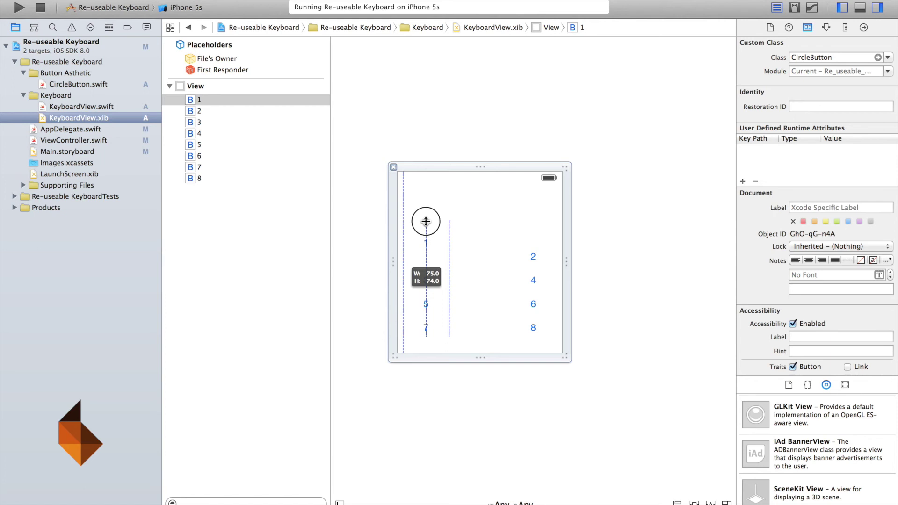
pyautogui.click(20, 8)
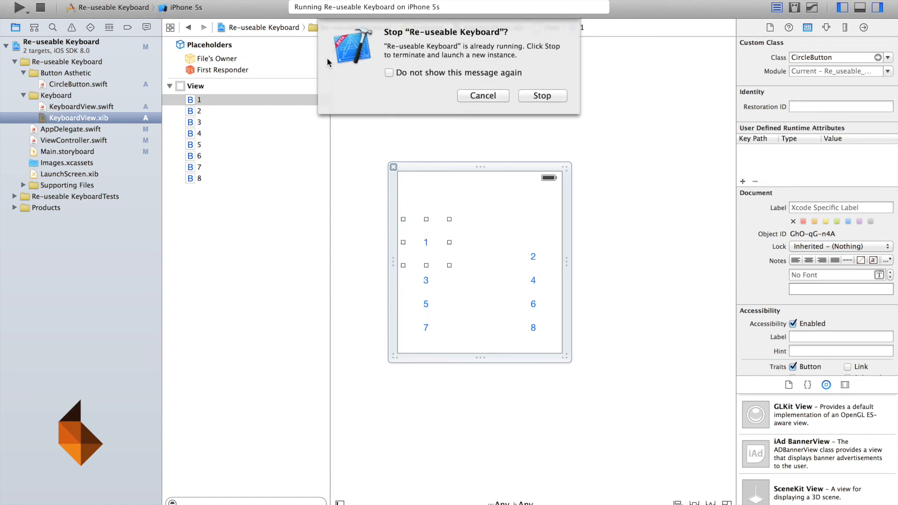
pyautogui.click(541, 95)
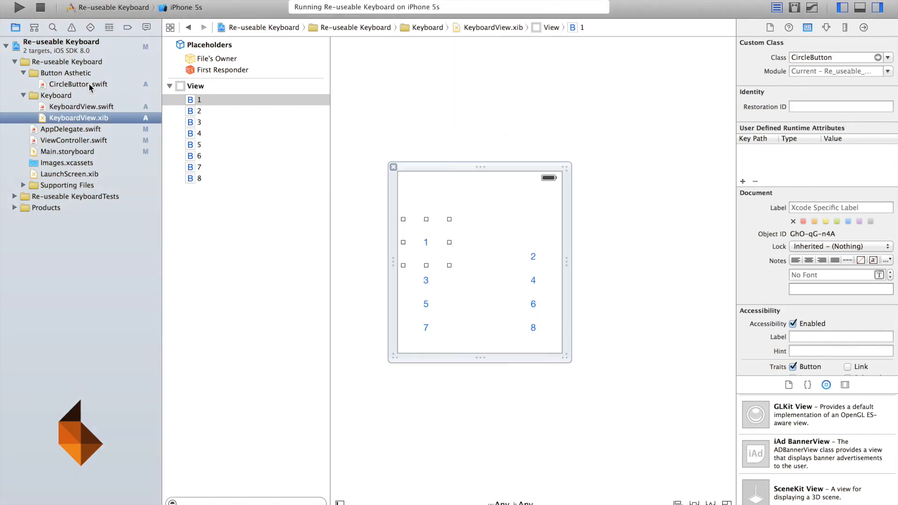
pyautogui.click(77, 84)
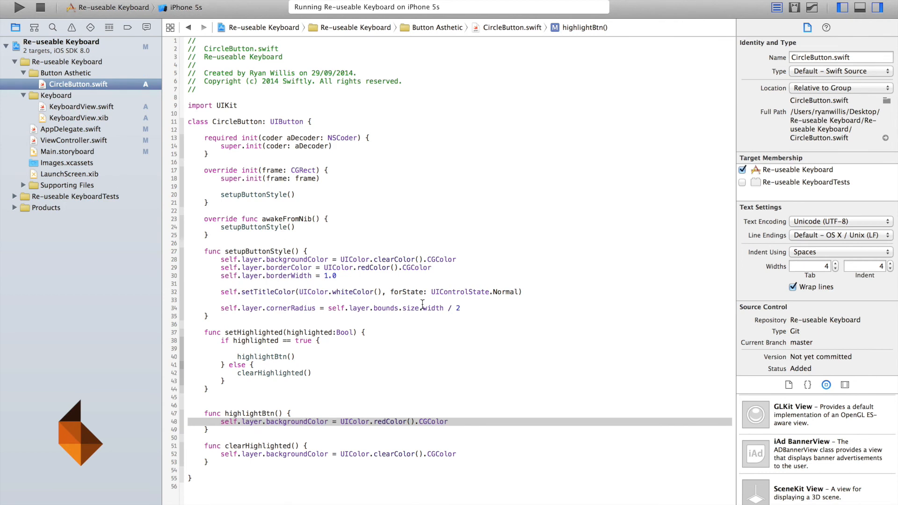
pyautogui.doubleClick(430, 308)
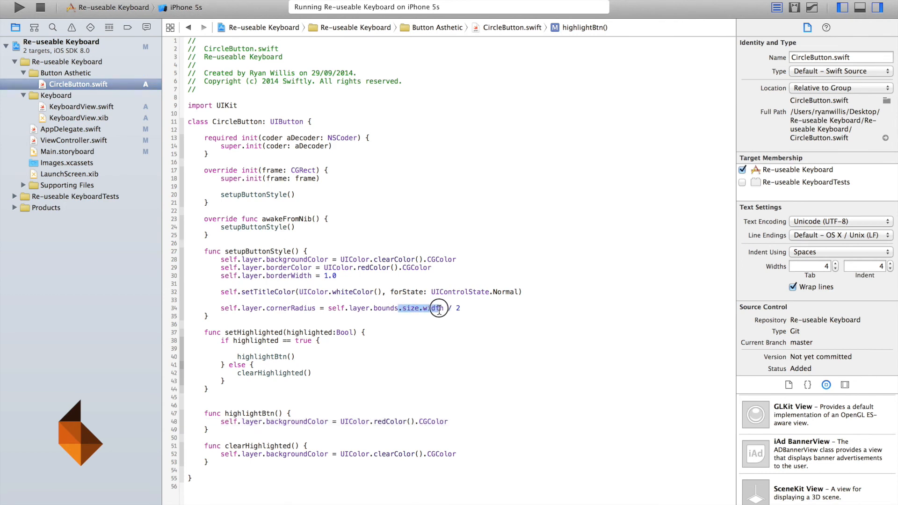
pyautogui.click(438, 308)
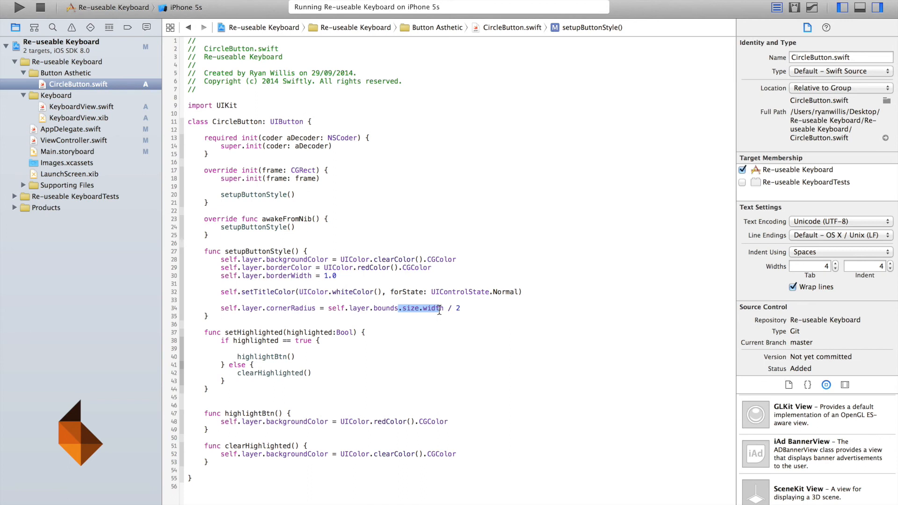
pyautogui.moveTo(252, 111)
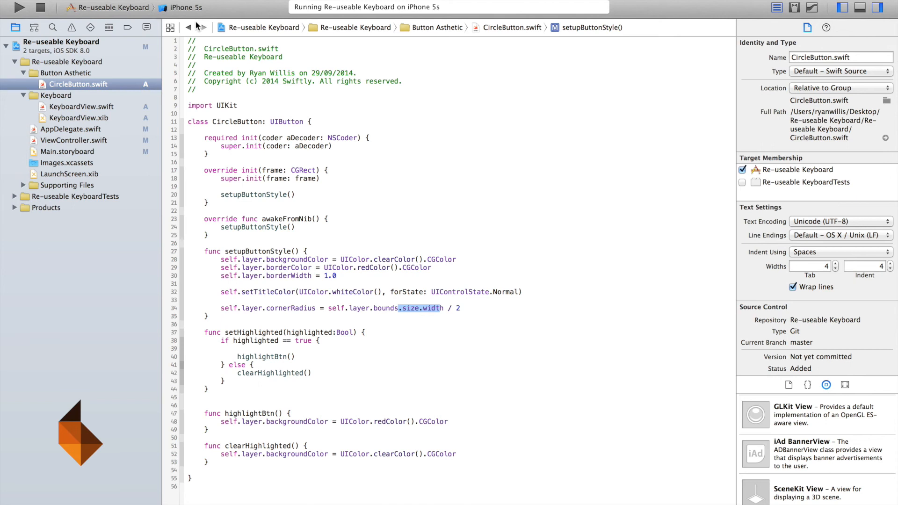
pyautogui.click(80, 117)
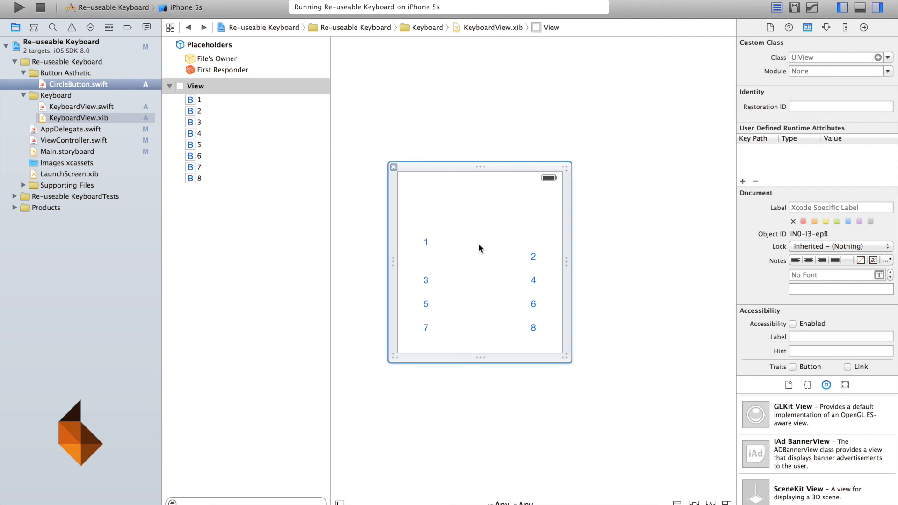
# Step: Duplicate key 1 into a 3×3 grid and run to preview nine red circles
pyautogui.click(425, 242)
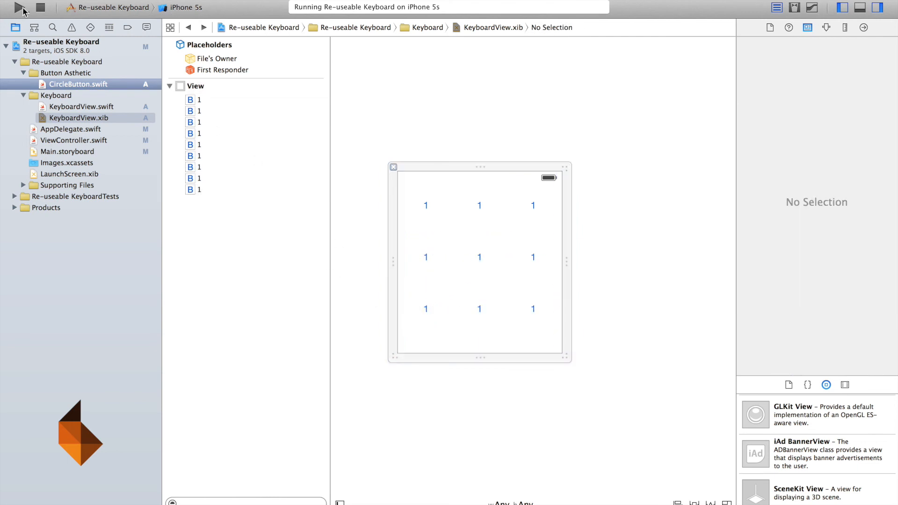
pyautogui.click(18, 8)
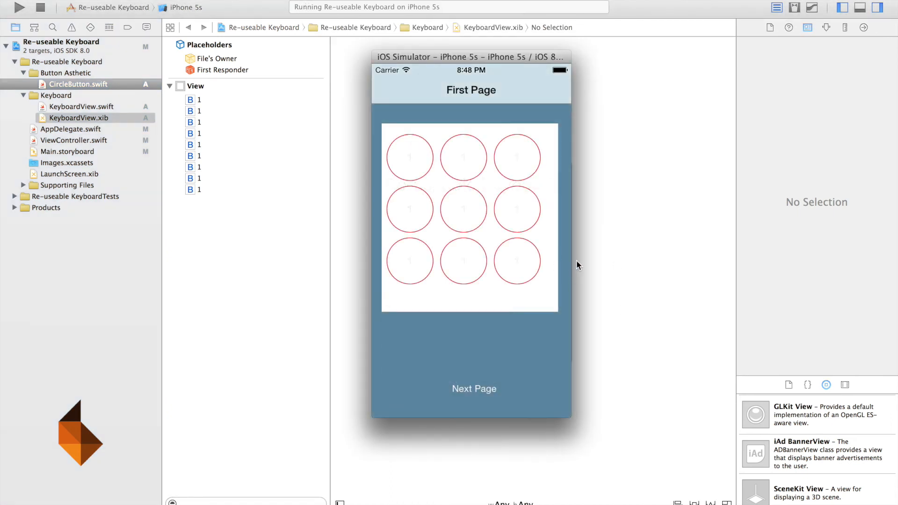
pyautogui.moveTo(350, 251)
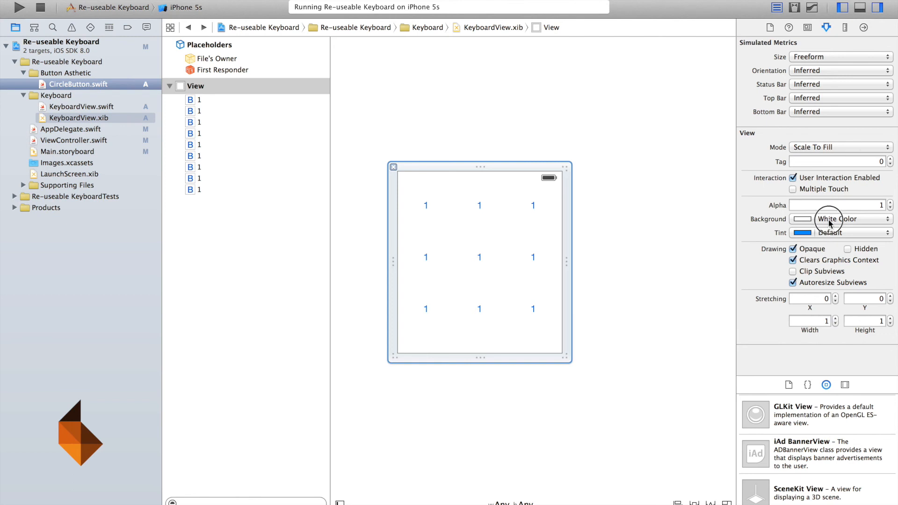
# Step: Set Background to Clear Color for KeyboardView.xib's view and First Page's Keyboard View
pyautogui.click(839, 219)
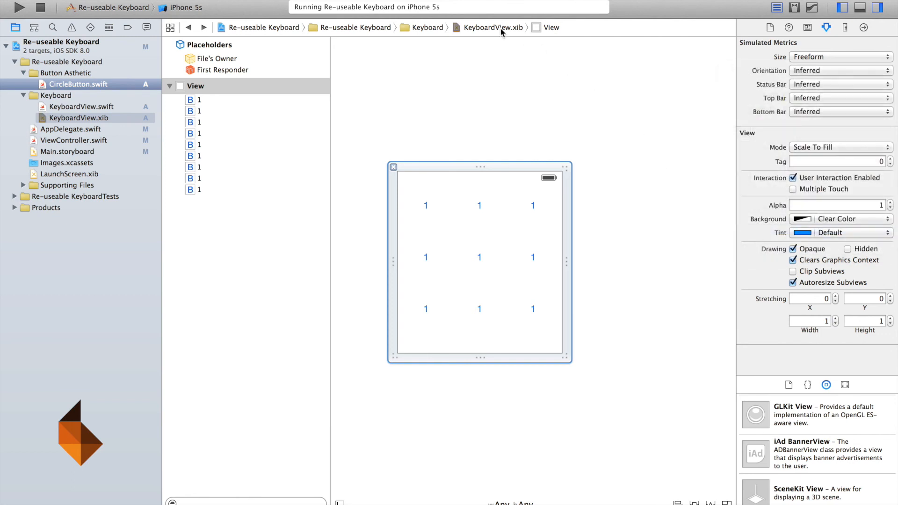
pyautogui.click(67, 151)
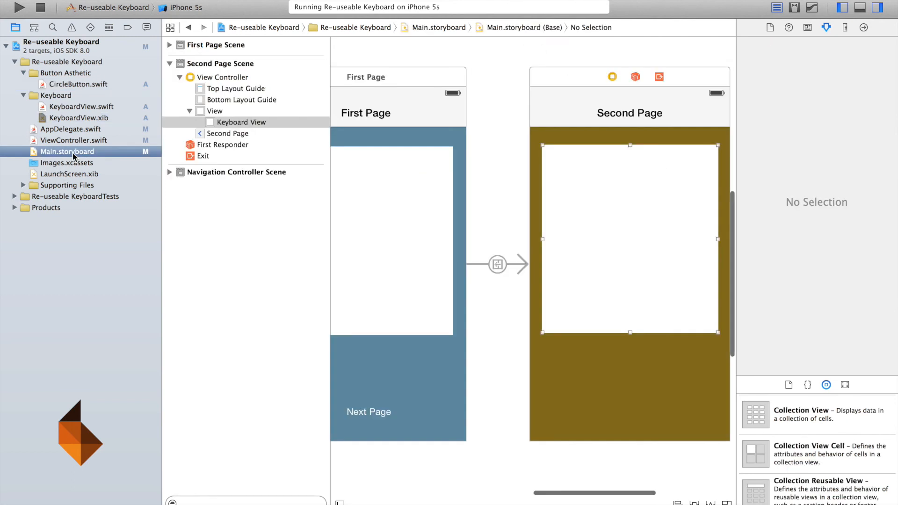
pyautogui.click(242, 114)
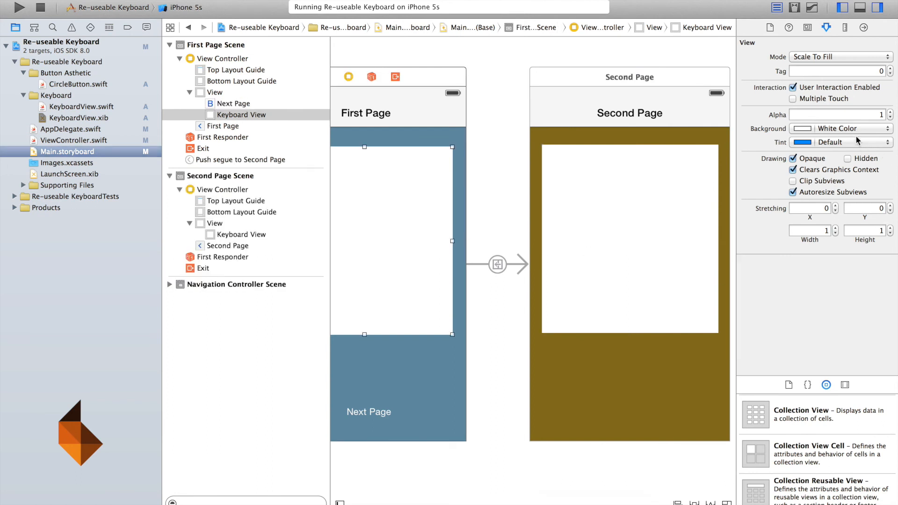
pyautogui.click(840, 128)
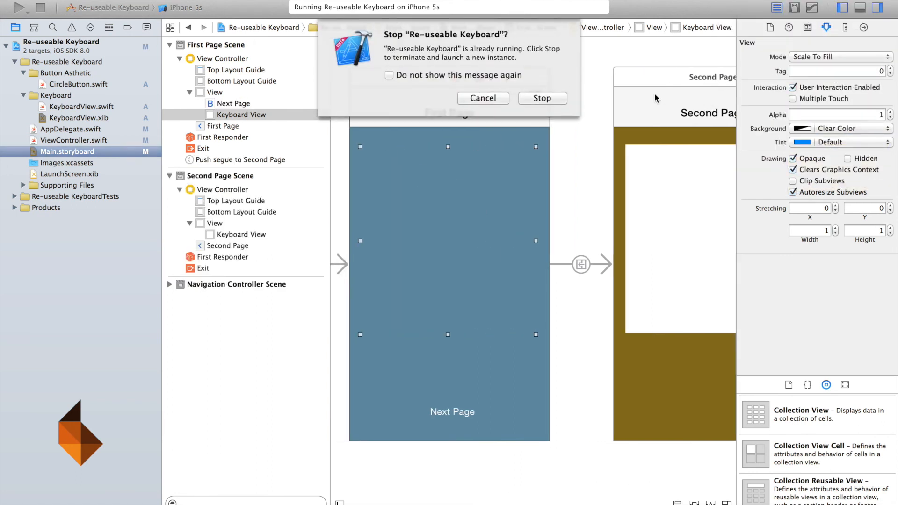
# Step: Relaunch the app to show nine red circles on the blue page
pyautogui.click(542, 98)
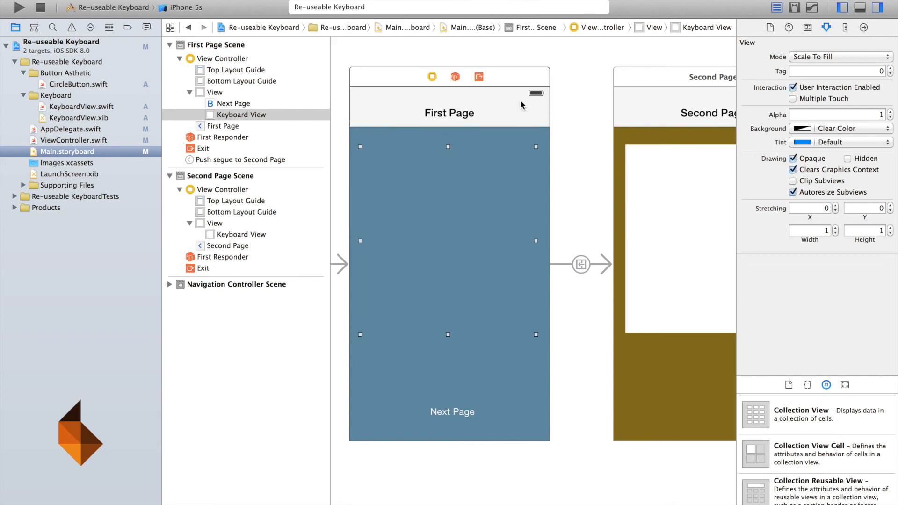
pyautogui.click(18, 7)
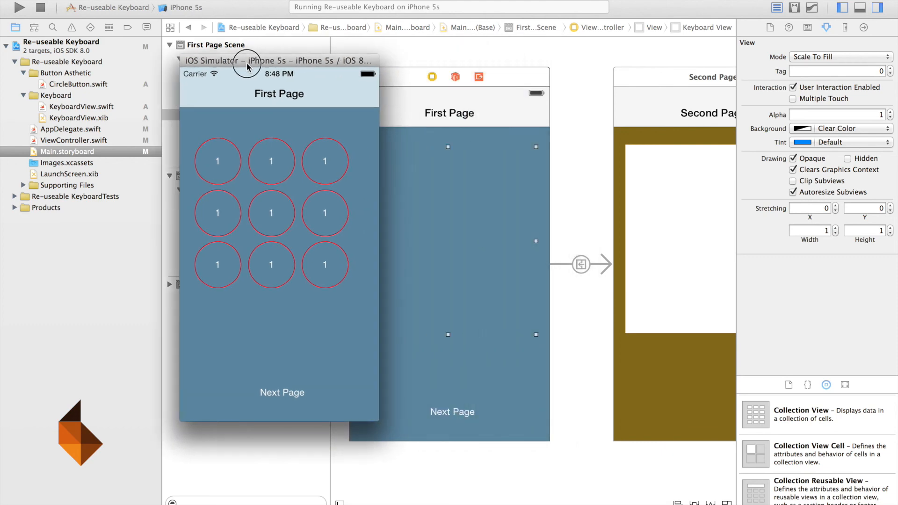
pyautogui.moveTo(286, 178)
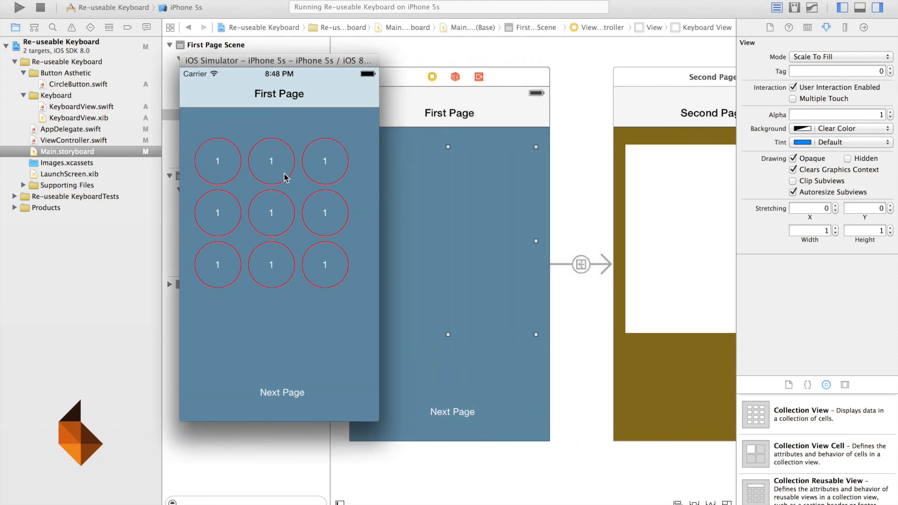
pyautogui.moveTo(473, 427)
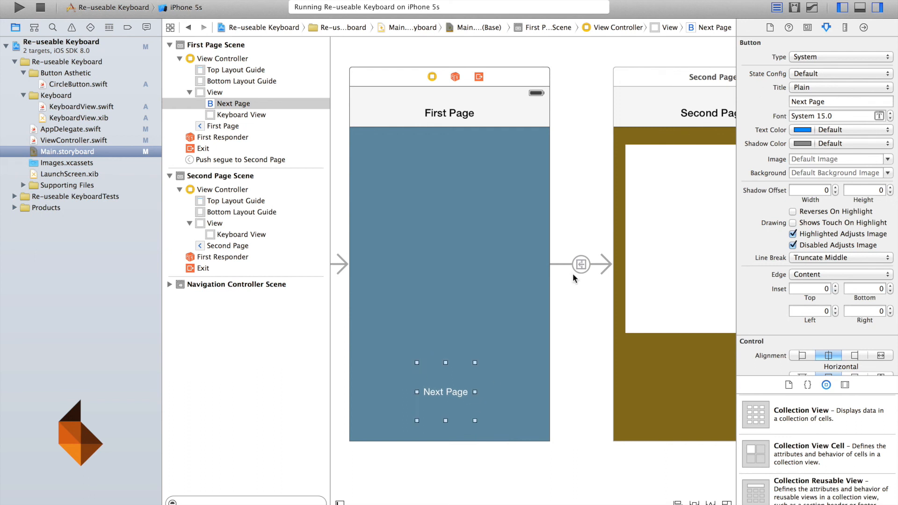
# Step: Set the Next Page button's class to CircleButton and relaunch the app
pyautogui.click(808, 27)
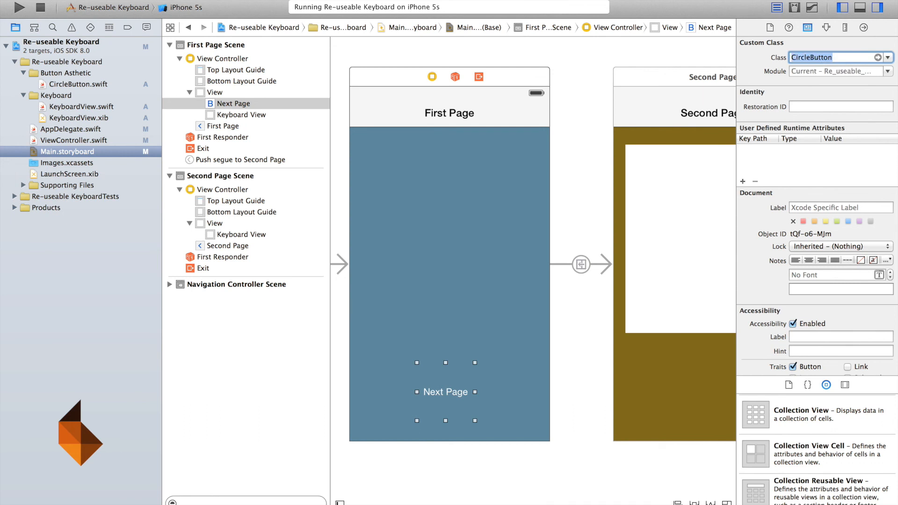
pyautogui.click(18, 7)
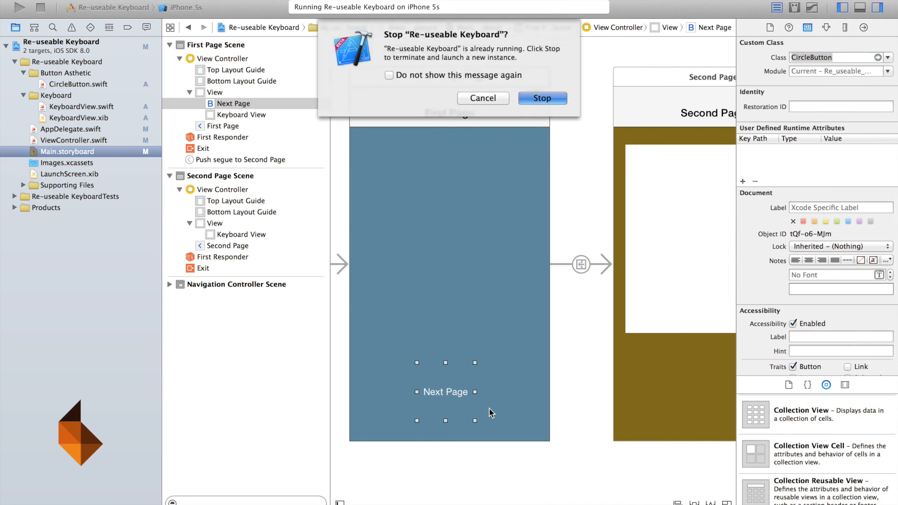
pyautogui.click(540, 99)
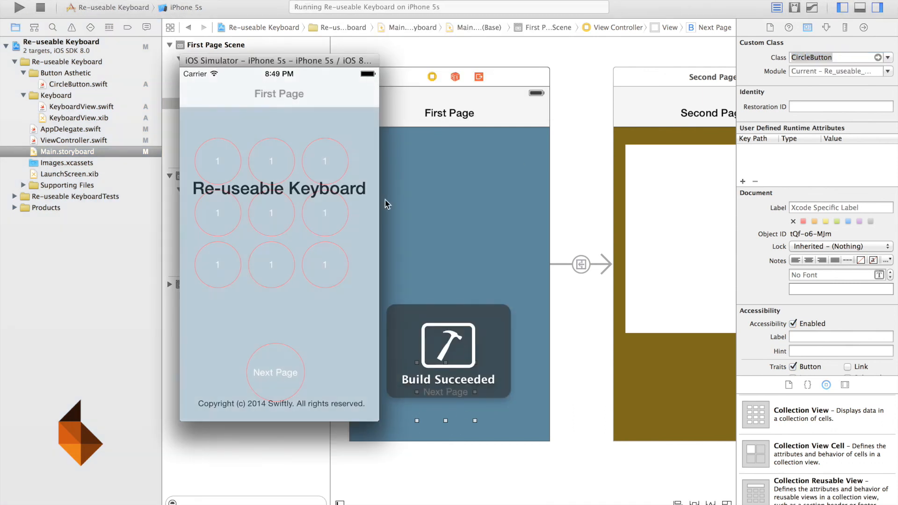
pyautogui.click(275, 372)
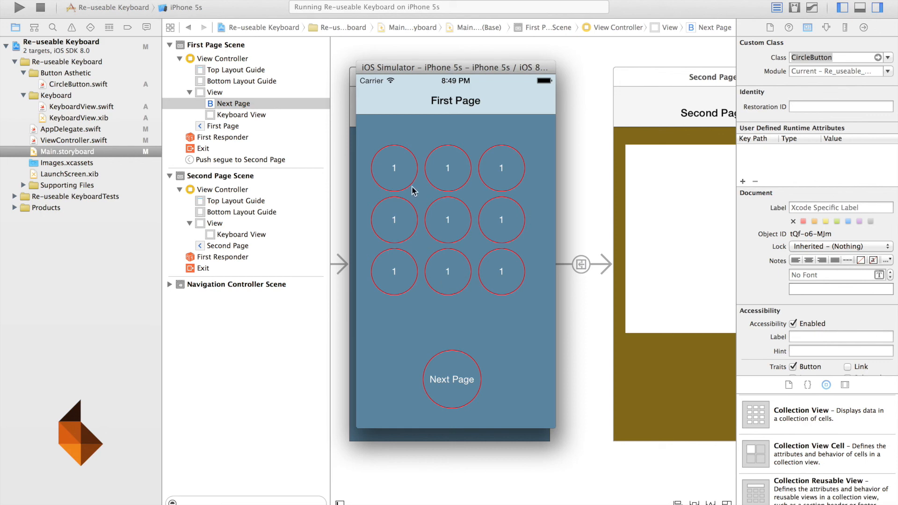
# Step: Tap a key in the simulator to confirm it fills solid red when pressed
pyautogui.click(394, 219)
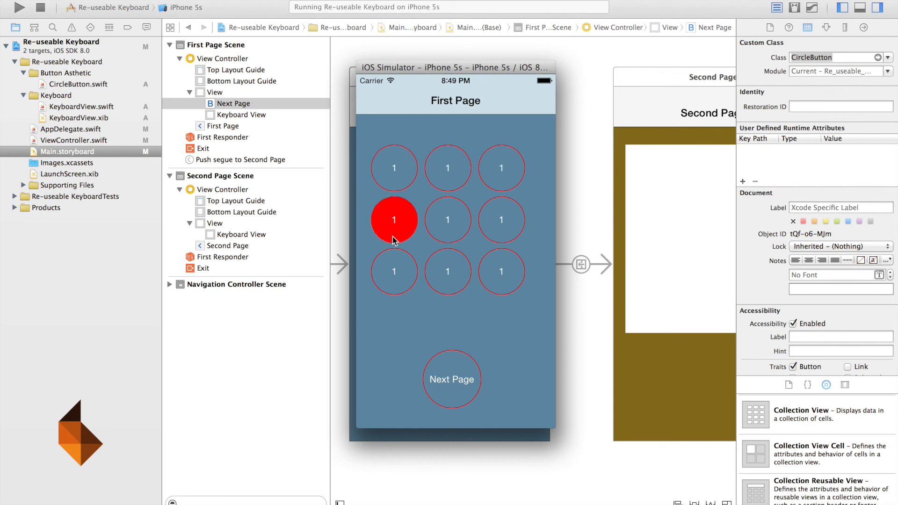
pyautogui.click(393, 219)
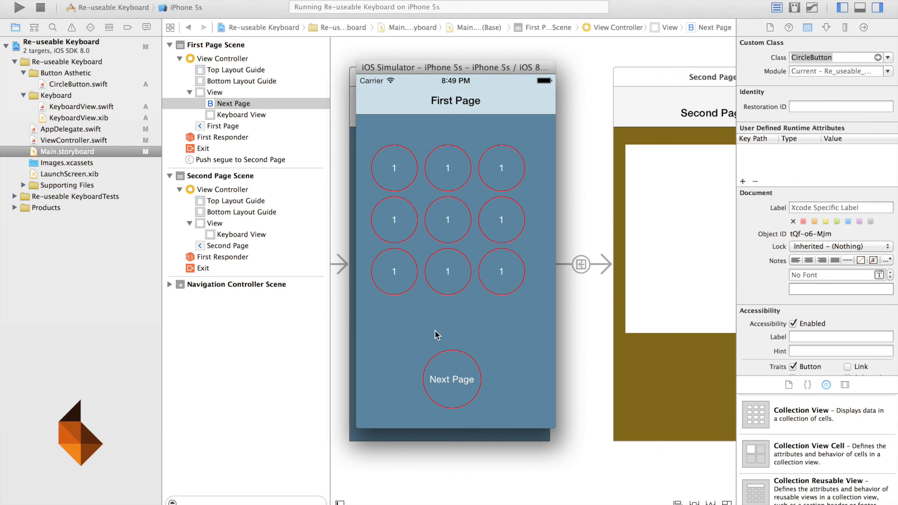